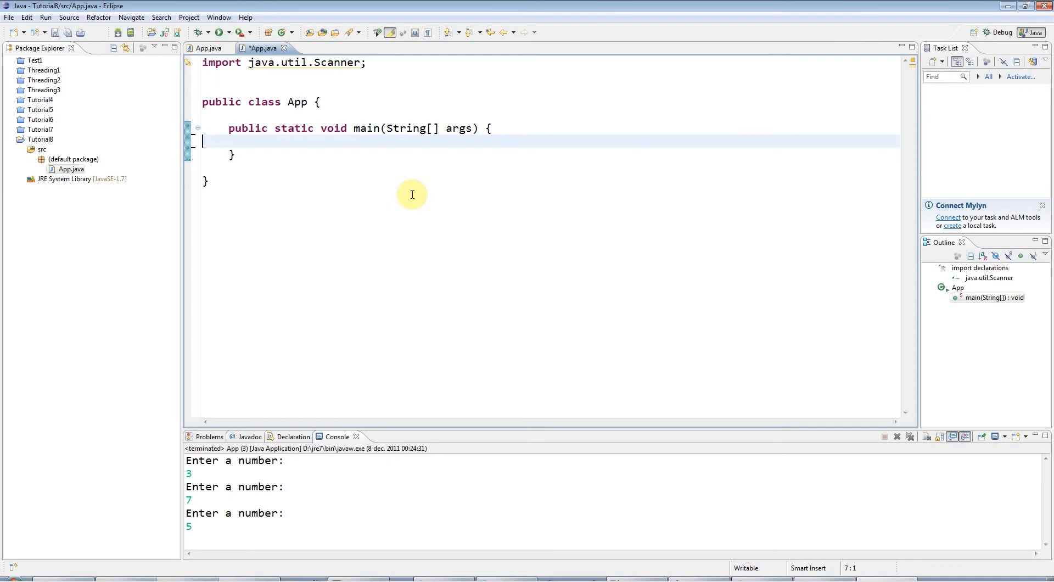
mouse_move(508, 185)
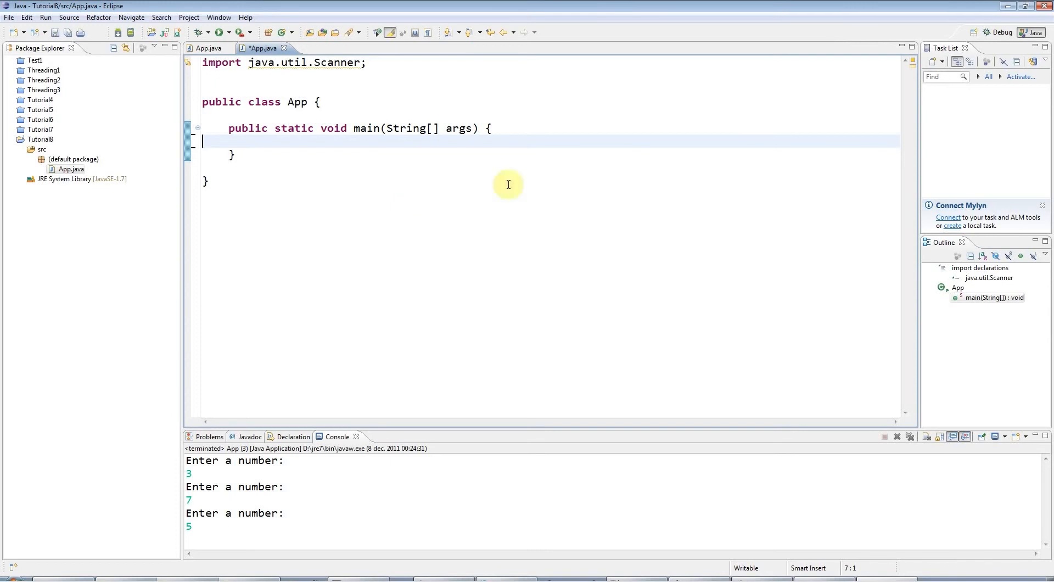
mouse_move(658, 144)
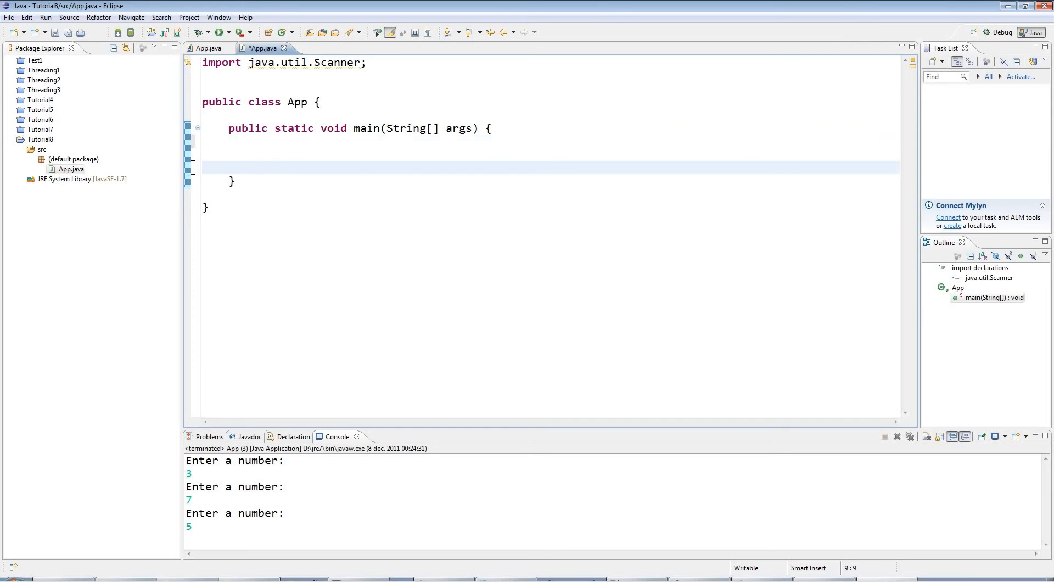
Place the caret on the indented blank line inside the empty main method.
left_click(254, 166)
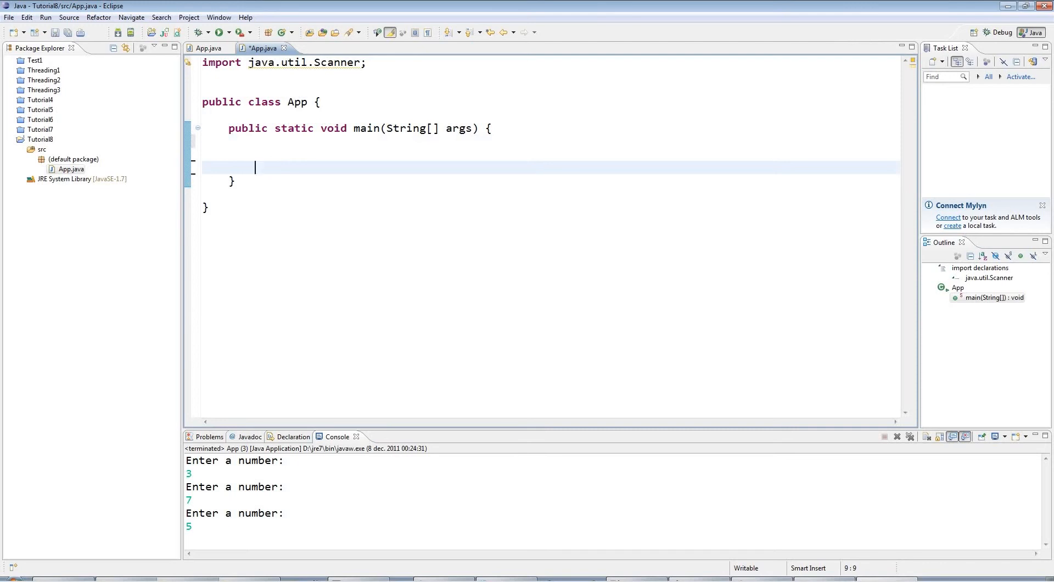
mouse_move(658, 143)
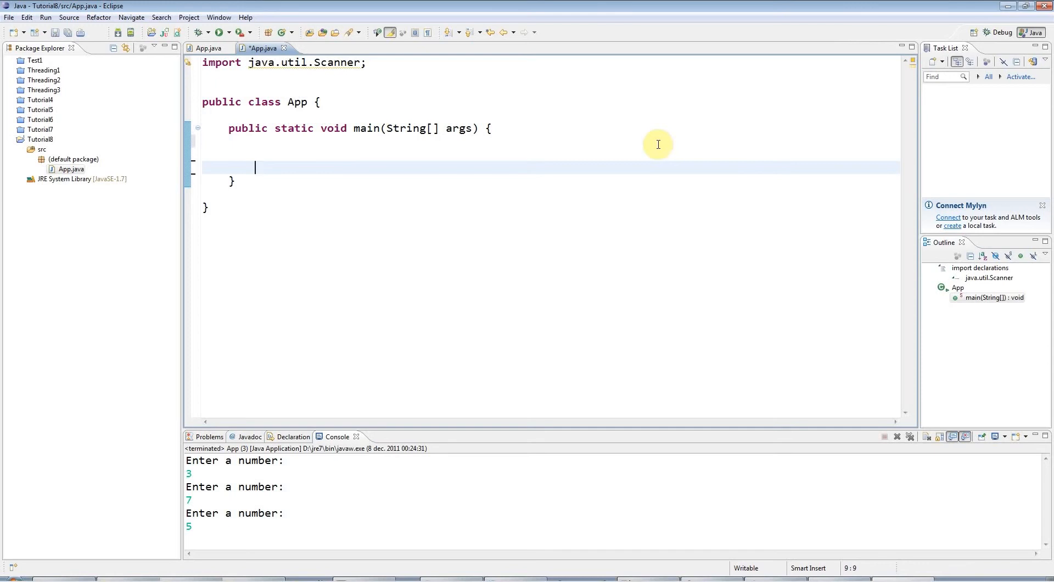
Declare Scanner scanner = new Scanner(System.in); at the top of main.
type("Scanner")
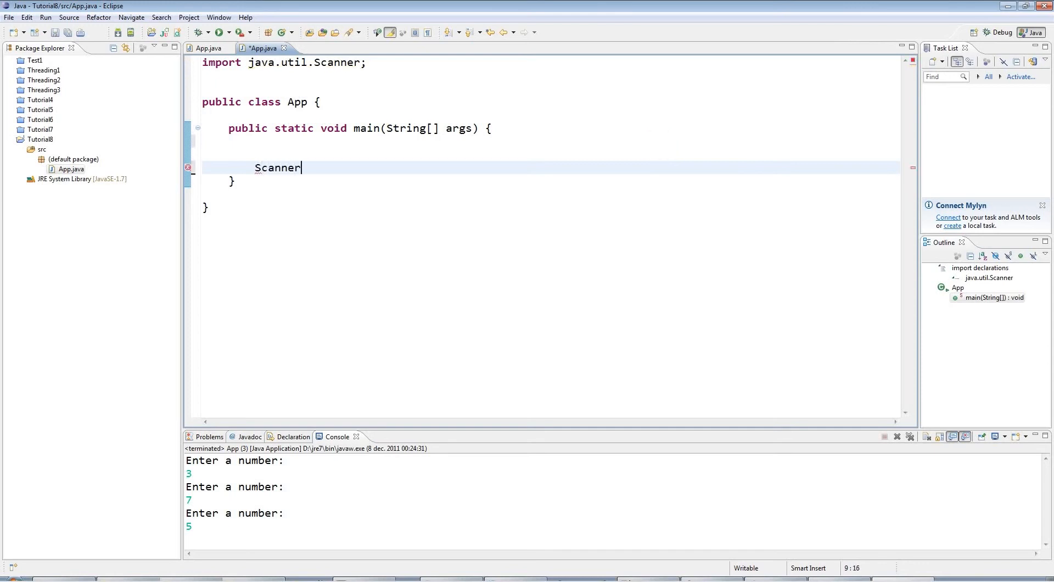
type("scanner")
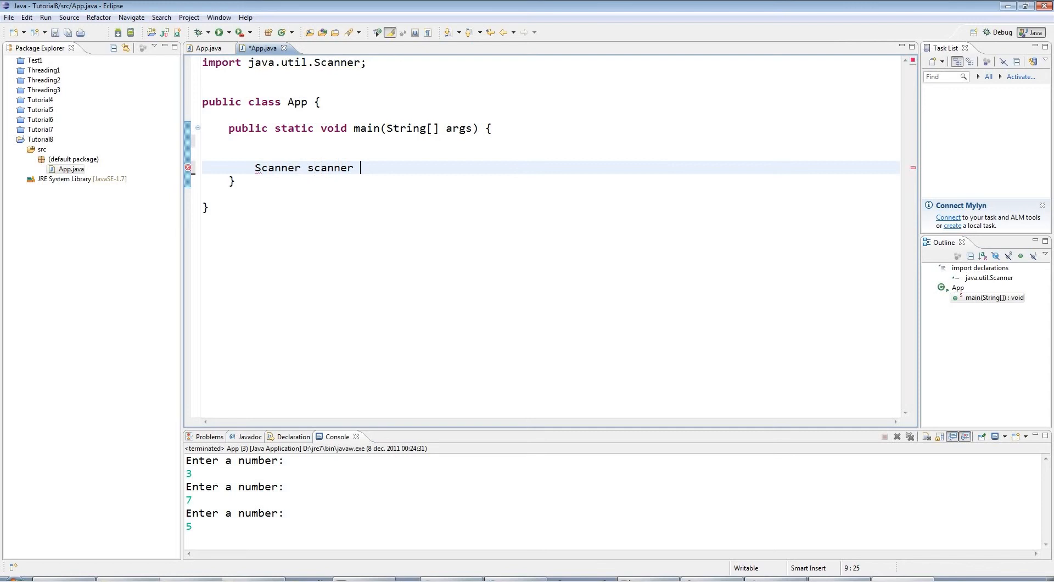
type("= new")
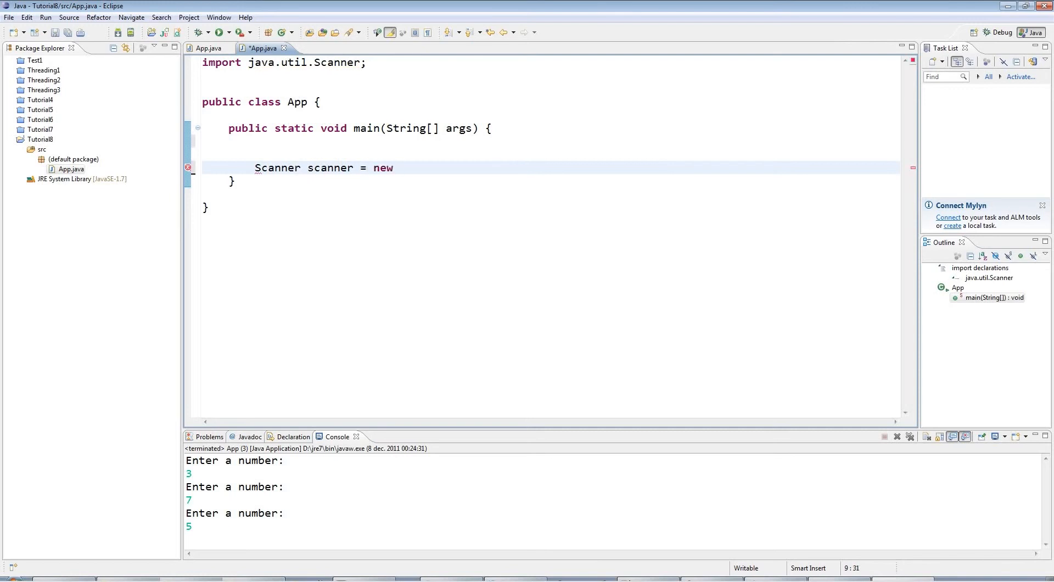
type("Scanner")
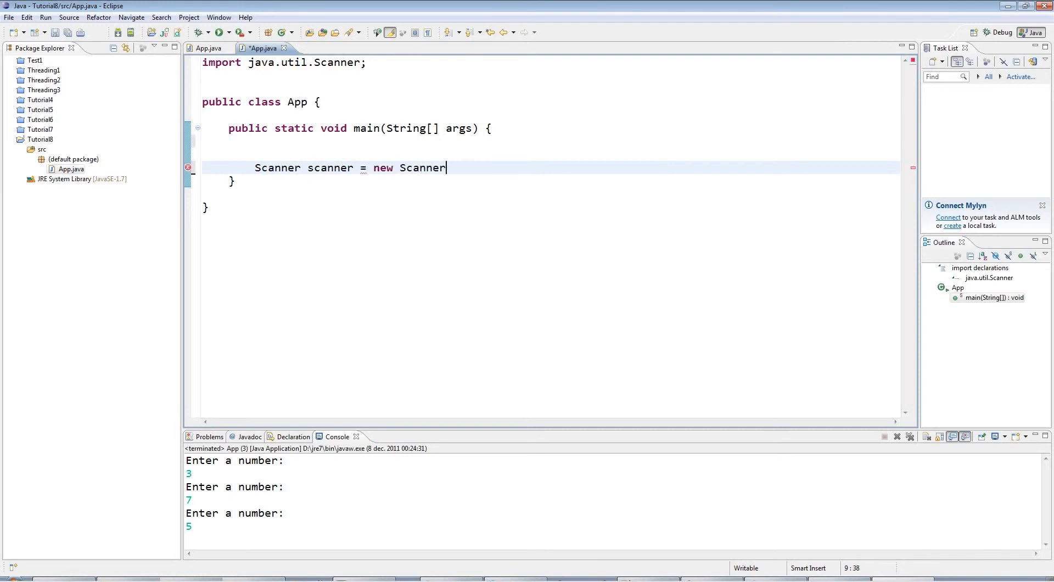
type("(System)")
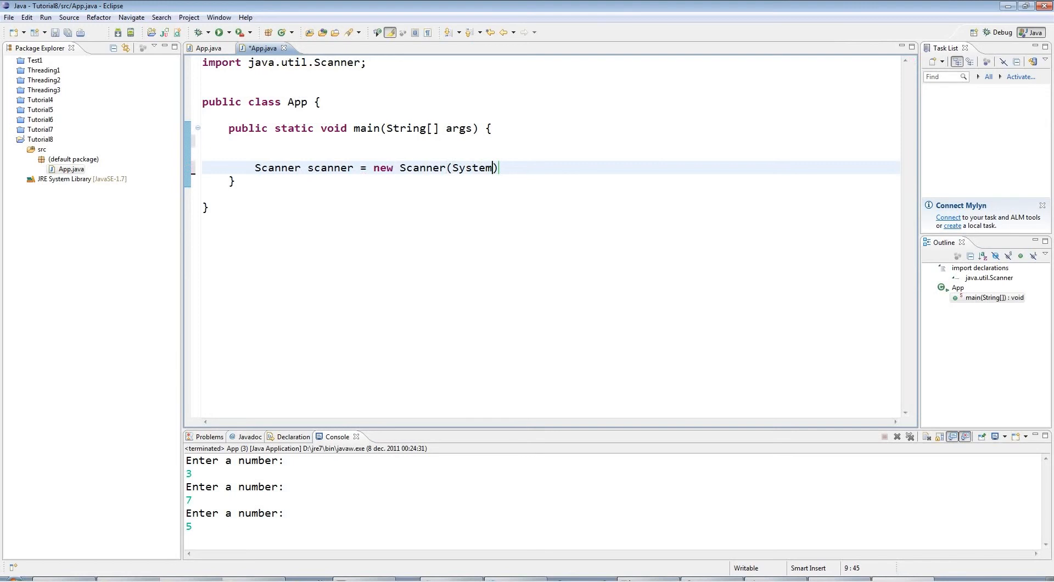
type(".in);")
type("System.out.println();")
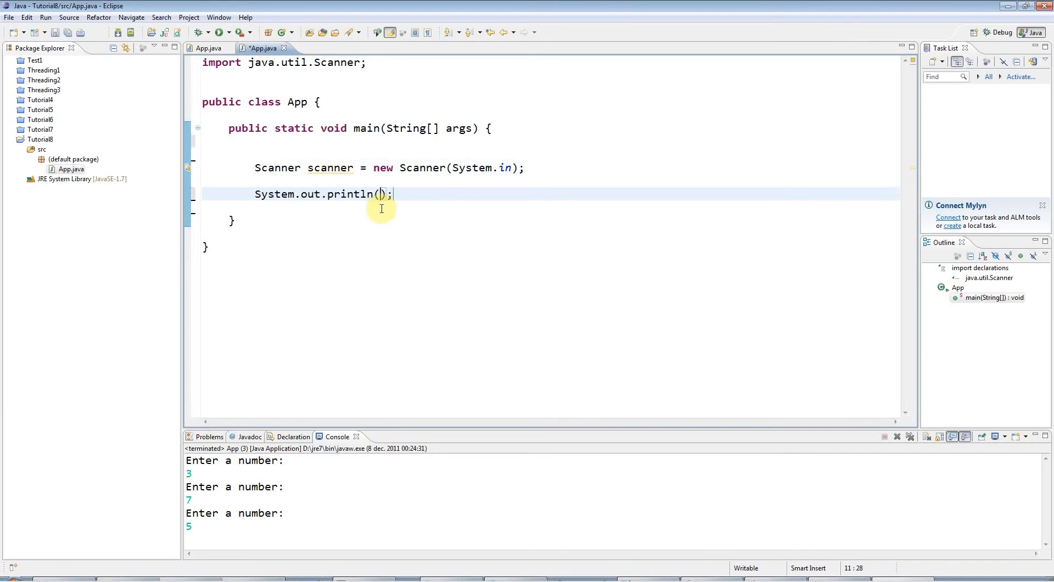
Print the "Enter a number: " prompt and read int value = scanner.nextInt();.
type("\"En\"")
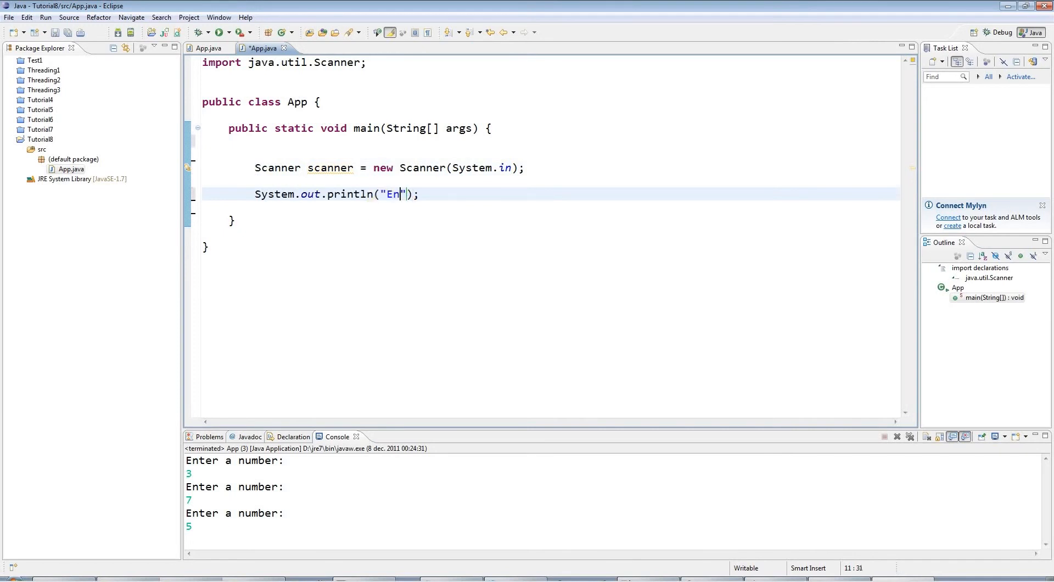
type("ter a number:")
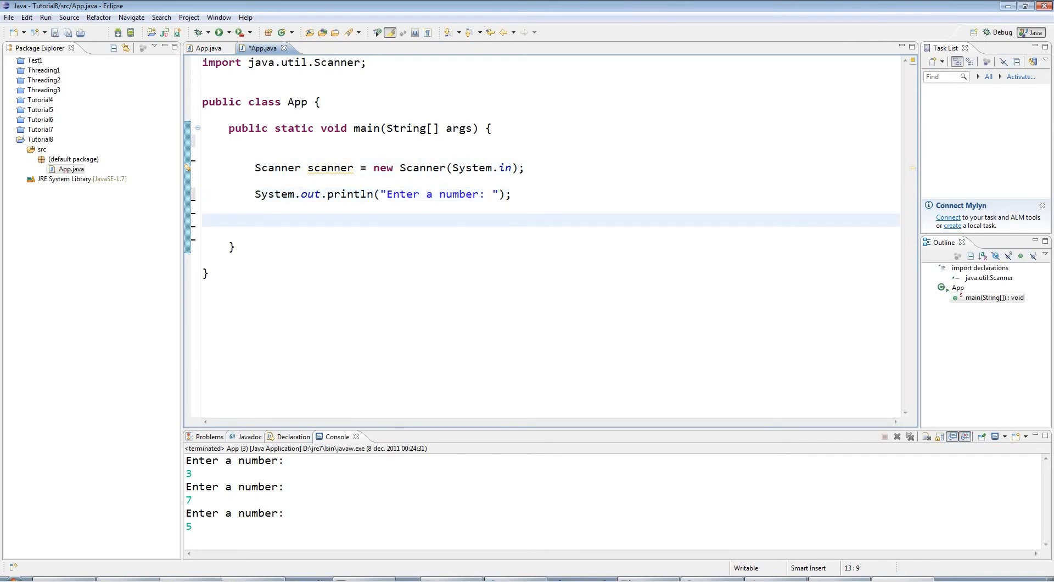
type("int value = sc")
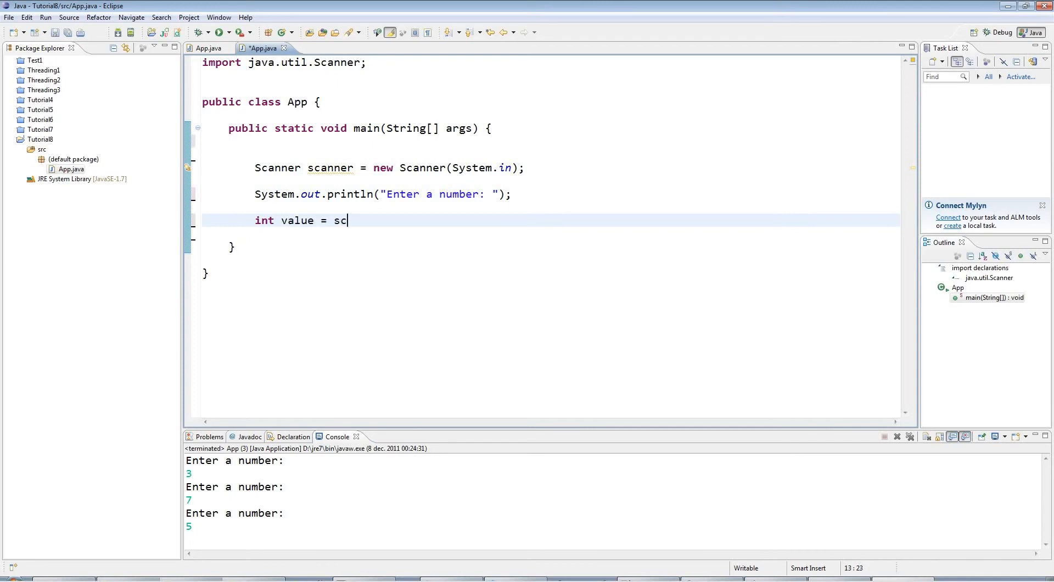
type("anner.nextInt();")
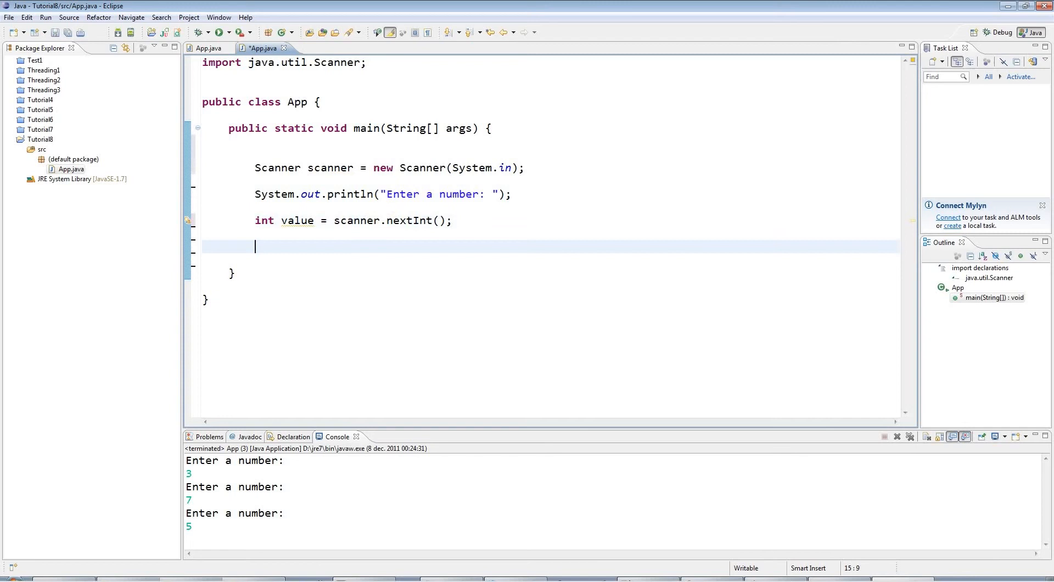
Add while(value != 5) { } repeating the prompt and int value = scanner.nextInt();.
type("wh")
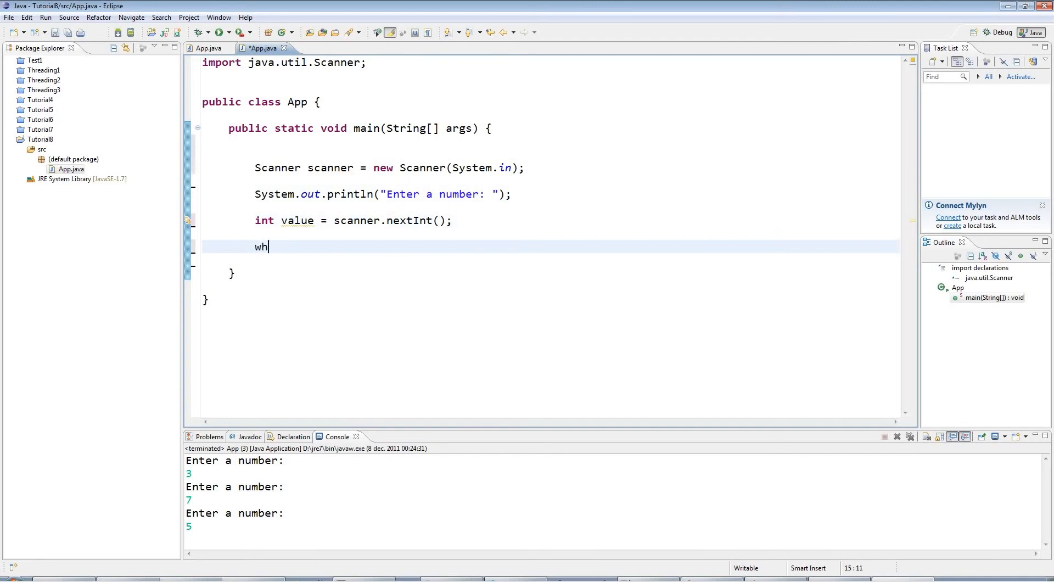
type("ile()")
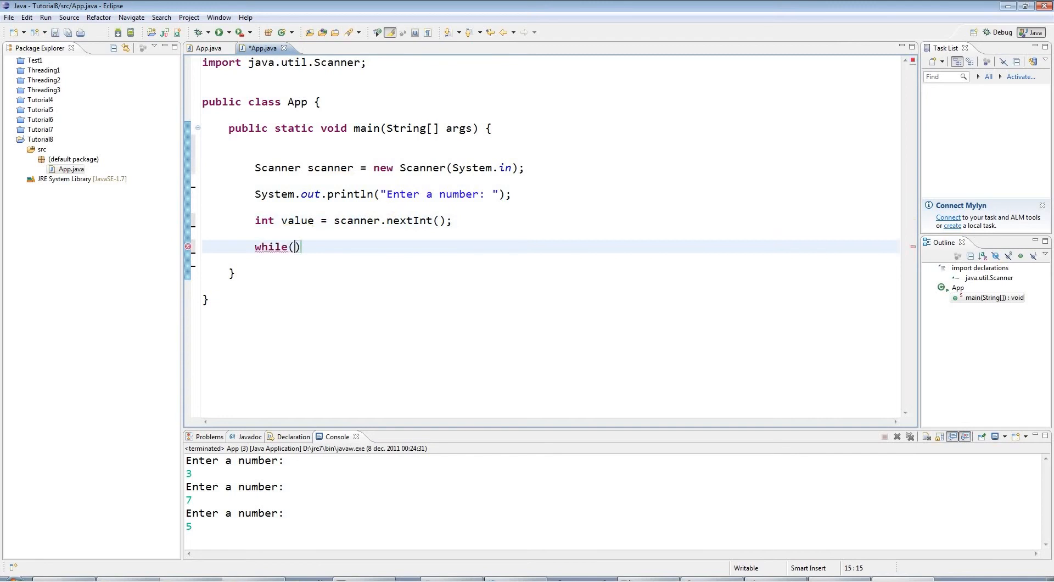
type("value !=")
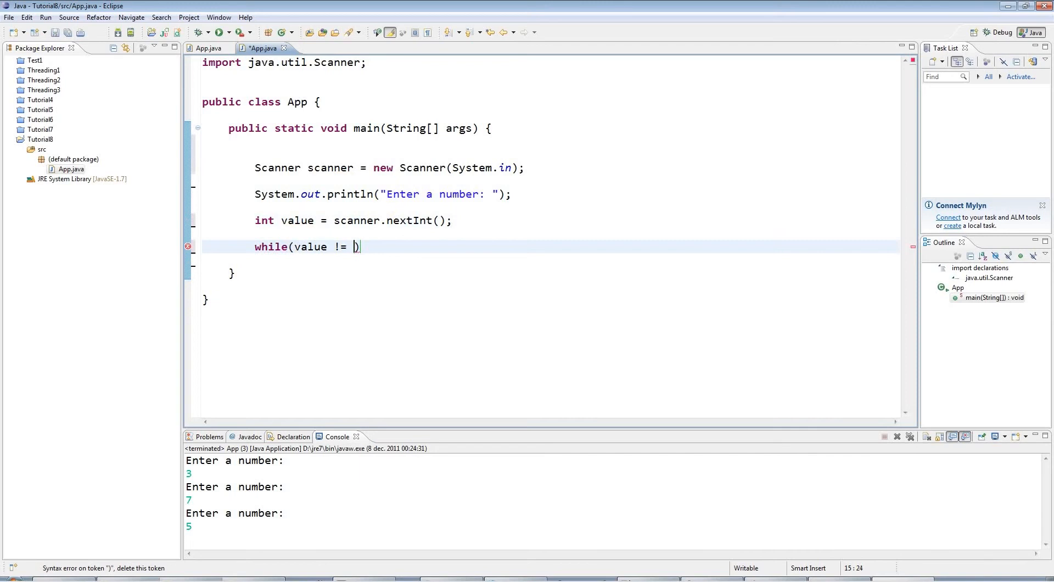
type("5 {")
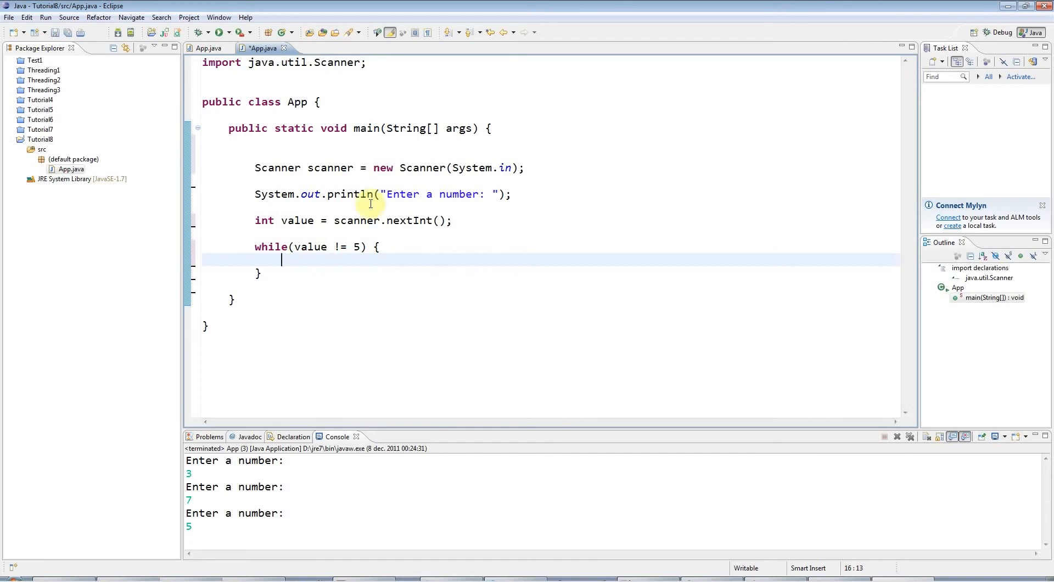
triple_click(382, 193)
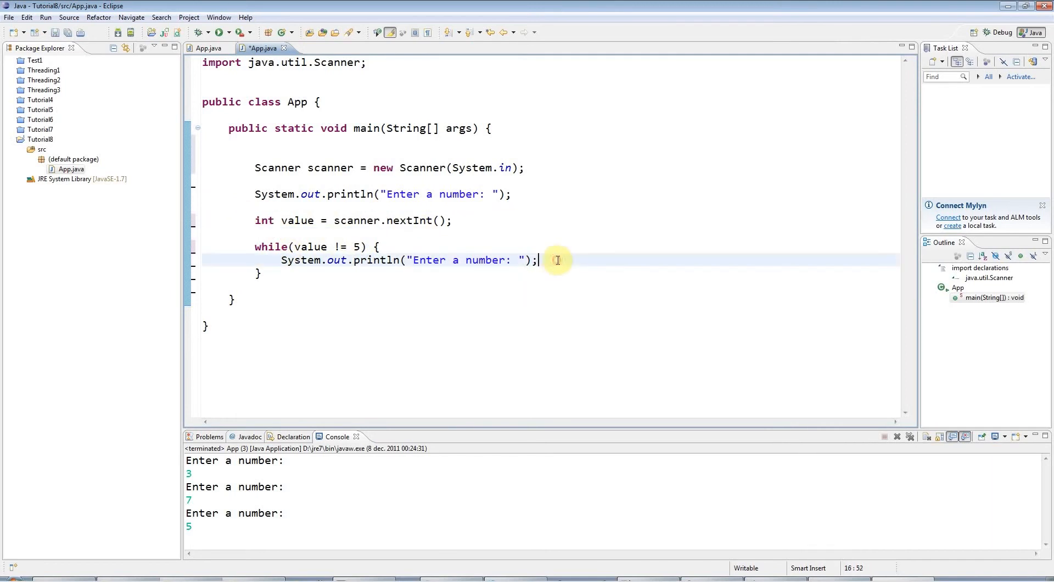
type("int value = scanner.nextInt();")
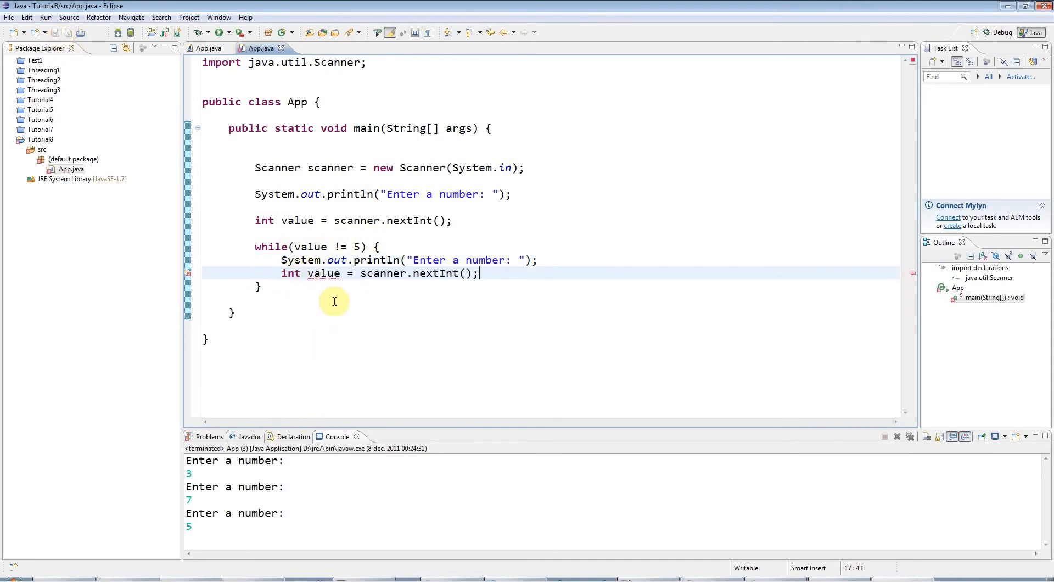
mouse_move(190, 278)
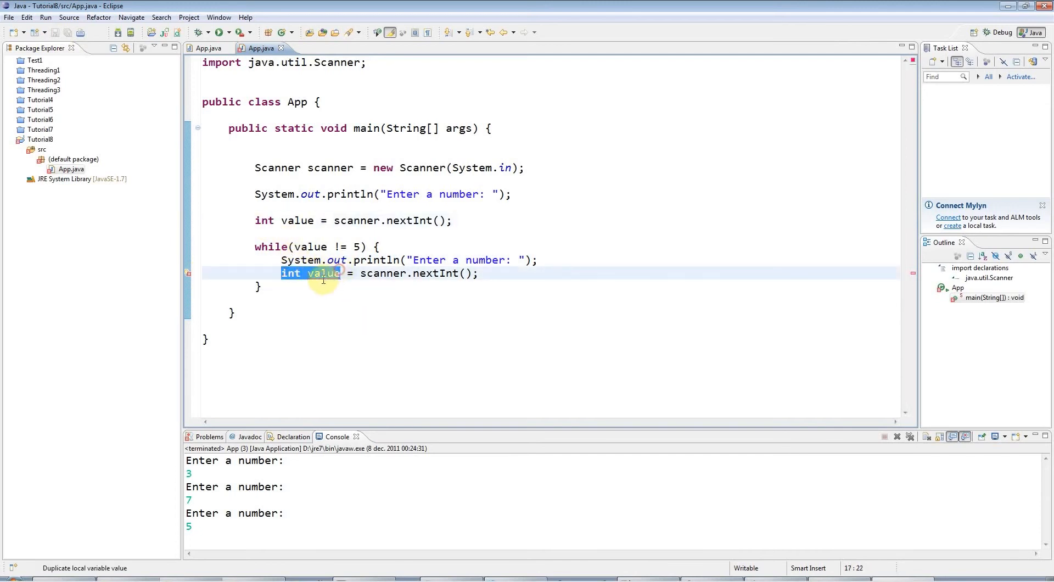
Reassign value inside the loop without 'int' and print "Got 5!" after the loop.
left_click(279, 272)
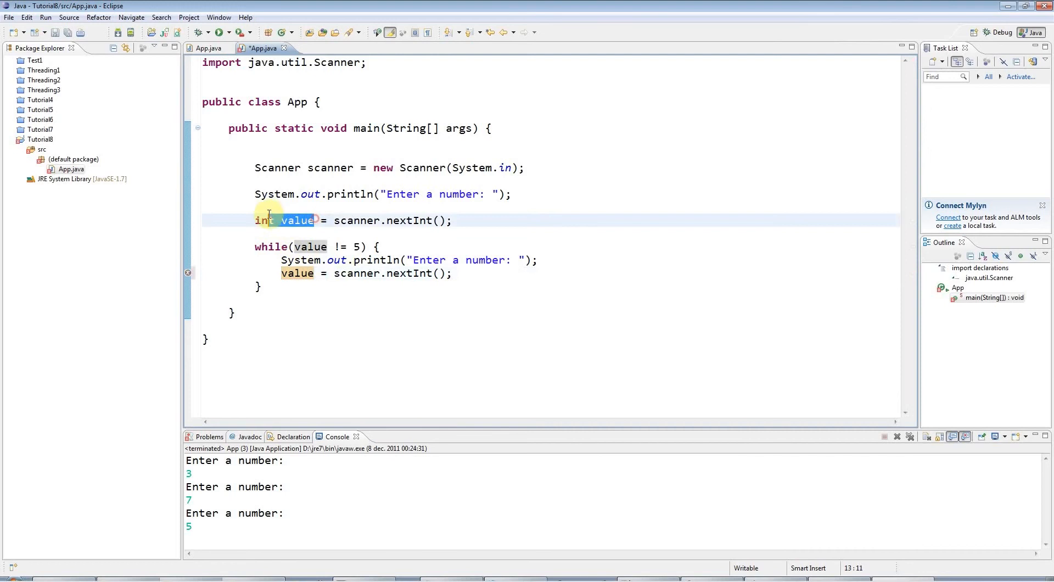
double_click(297, 273)
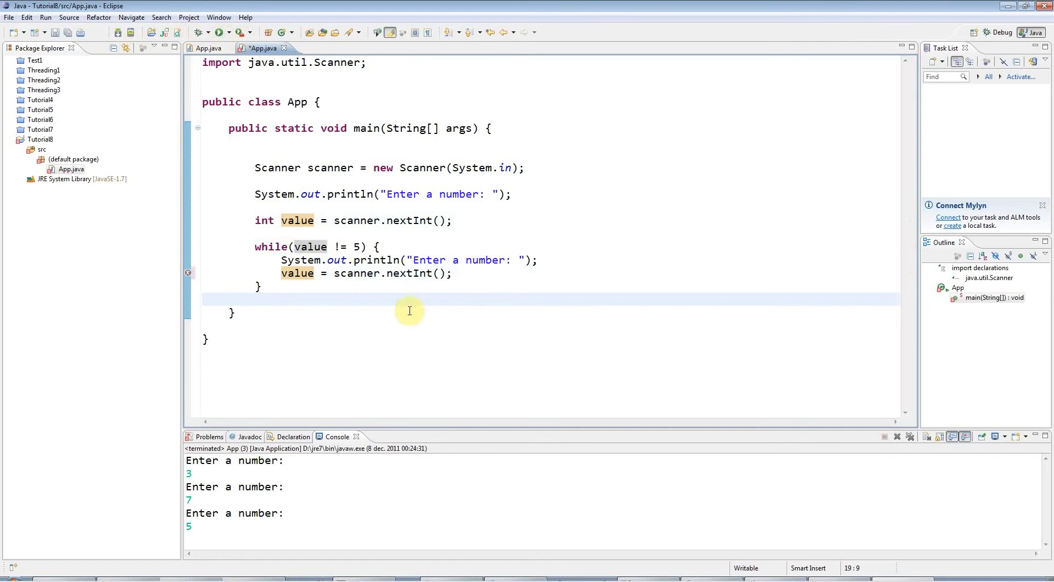
type("sys")
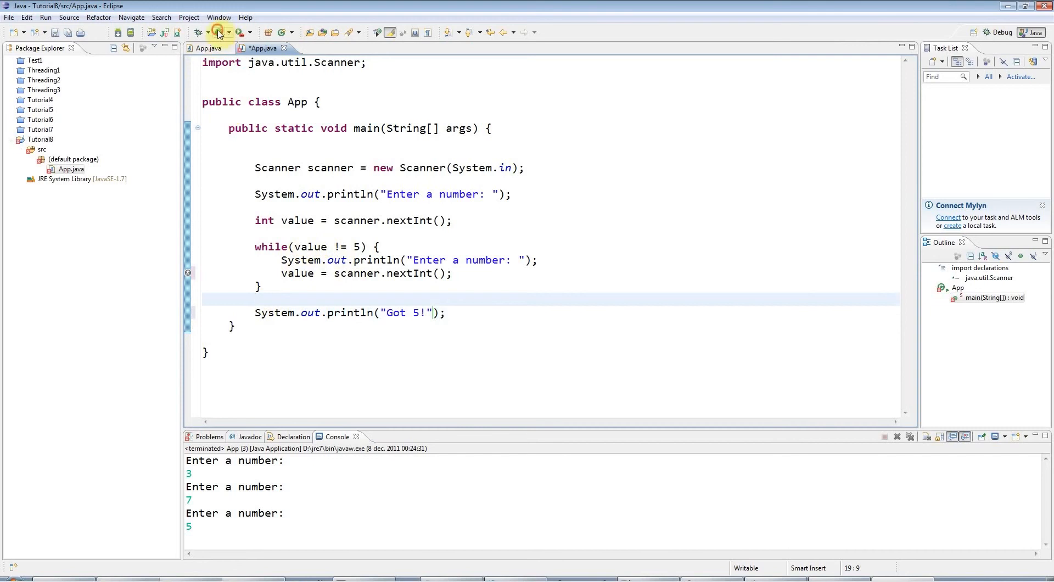
Run the program and enter numbers in the Console until 5 prints "Got 5!".
left_click(218, 32)
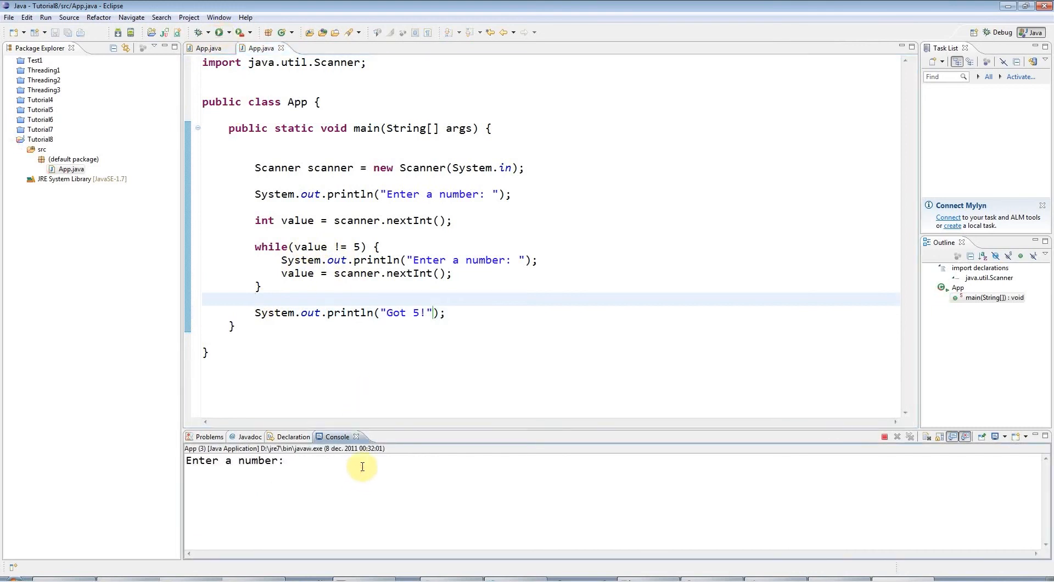
type("3")
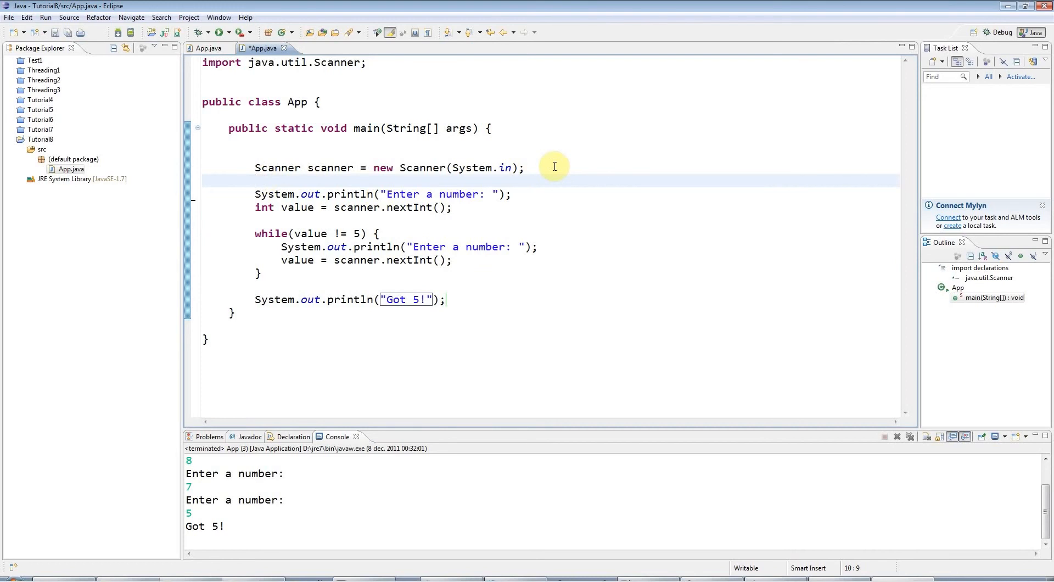
Wrap the prompt, read and while loop in a /* ... */ block comment.
key("enter")
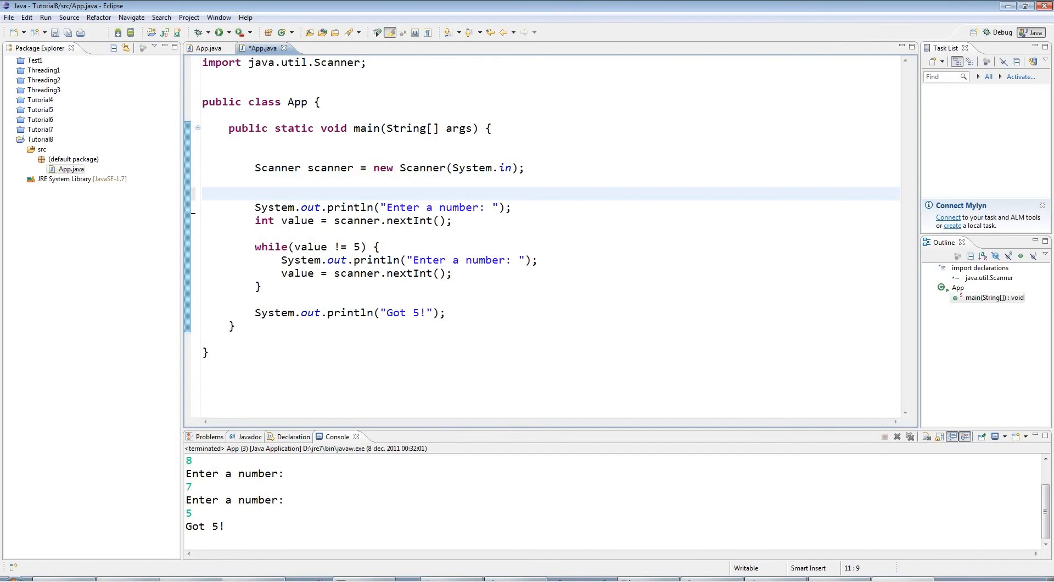
type("/*")
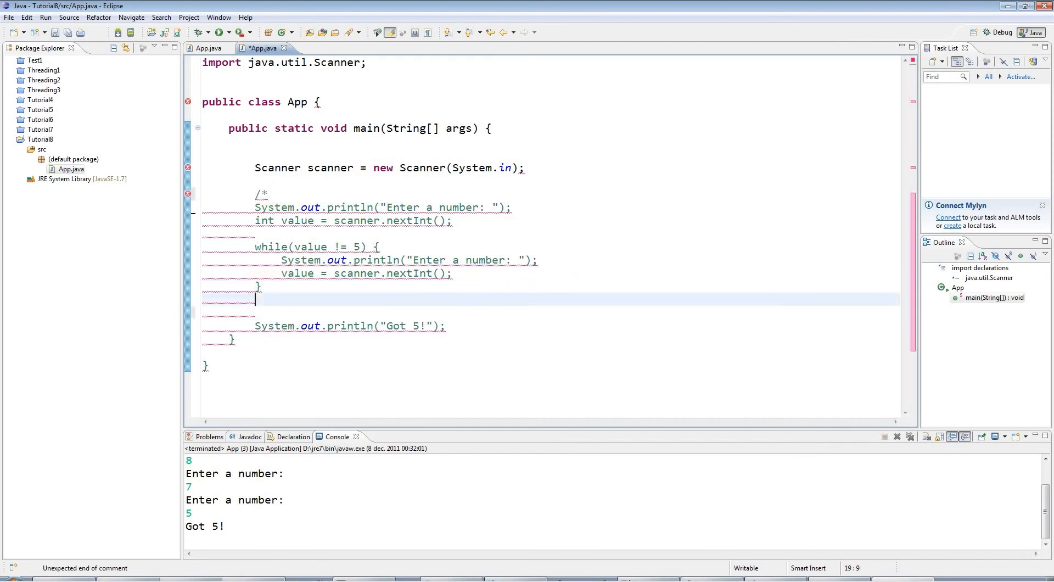
type("*")
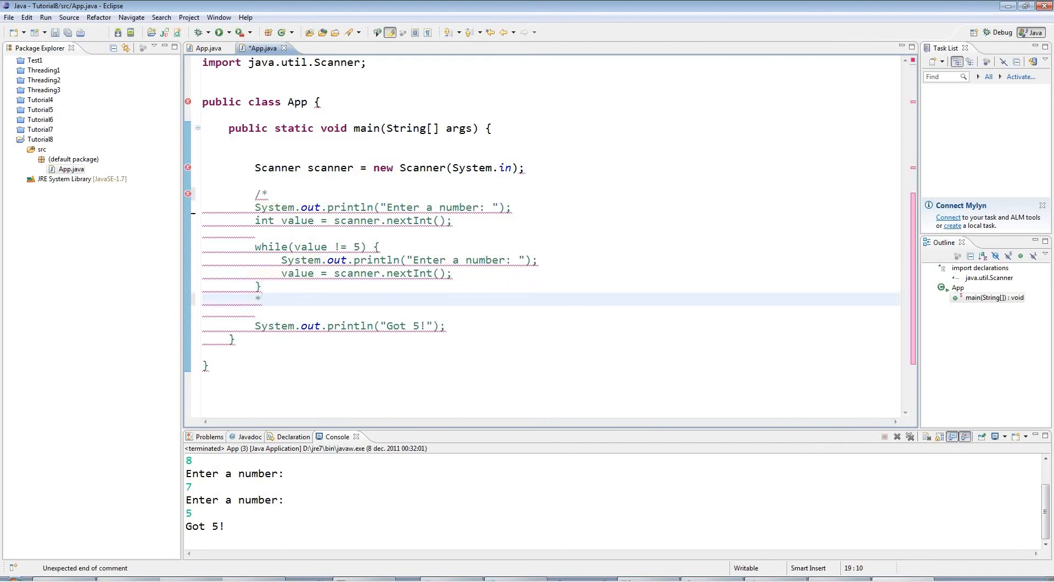
type("/")
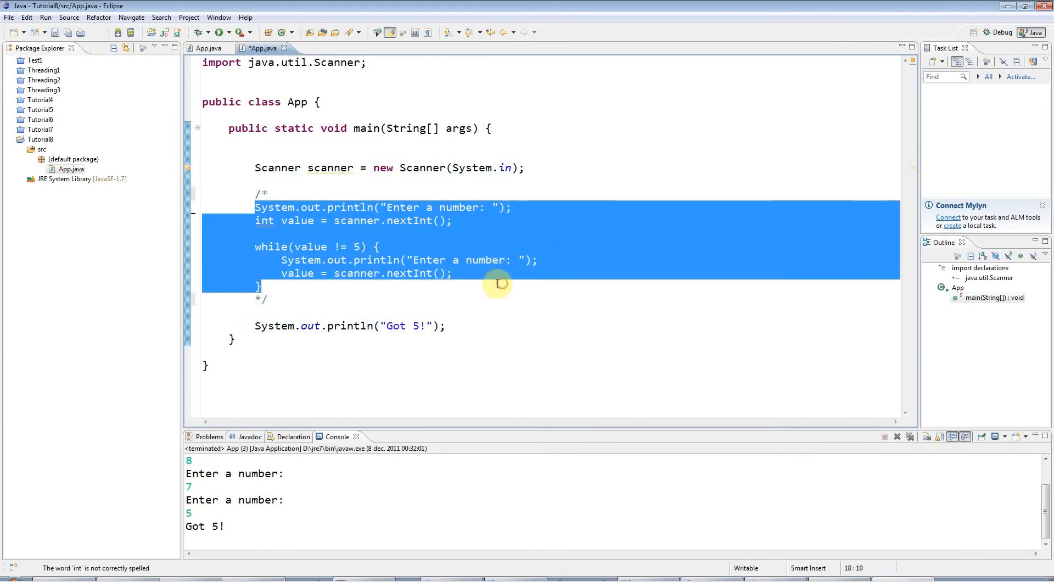
Select the commented-out code to show it, then start a new line below the */.
left_click(276, 299)
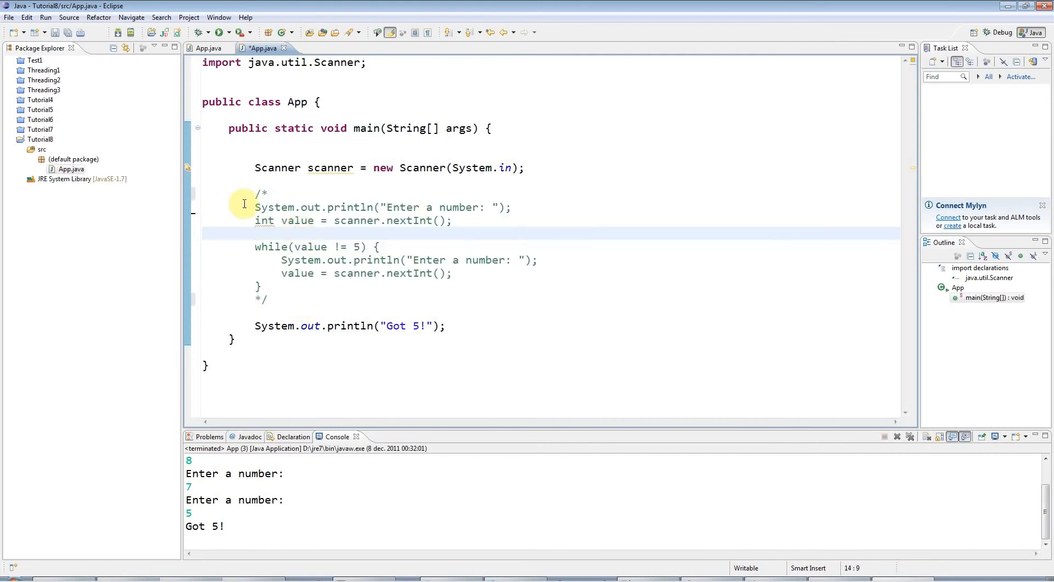
left_click_drag(254, 207, 259, 286)
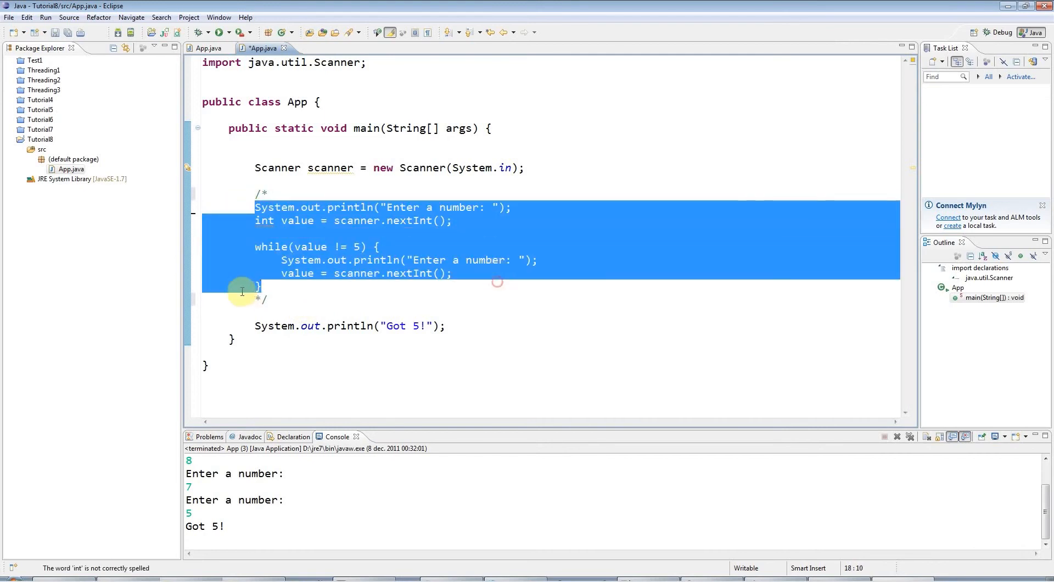
left_click(384, 299)
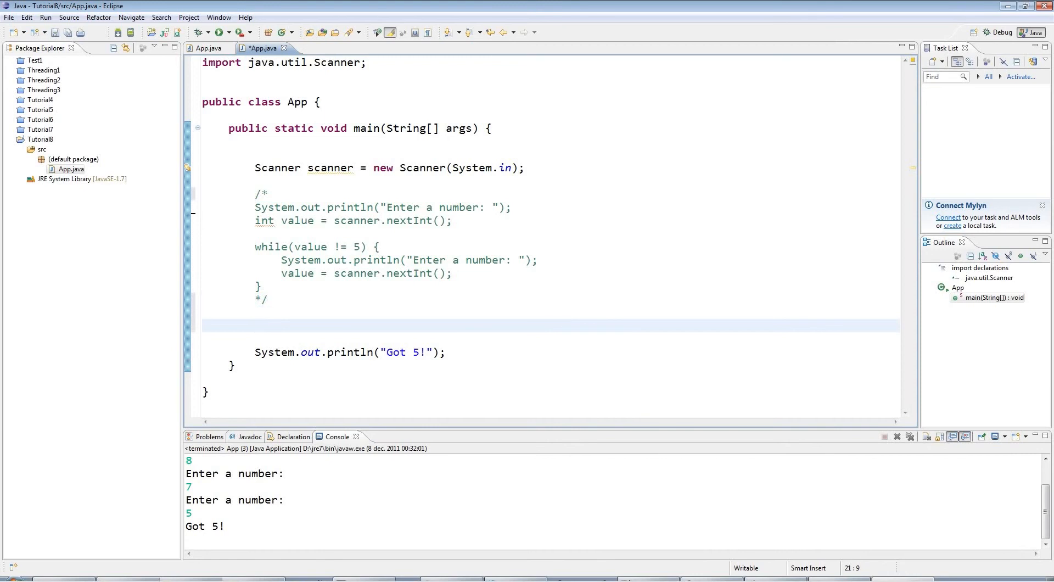
Write an empty do { } while(value != 5); loop skeleton below the comment block.
type("do")
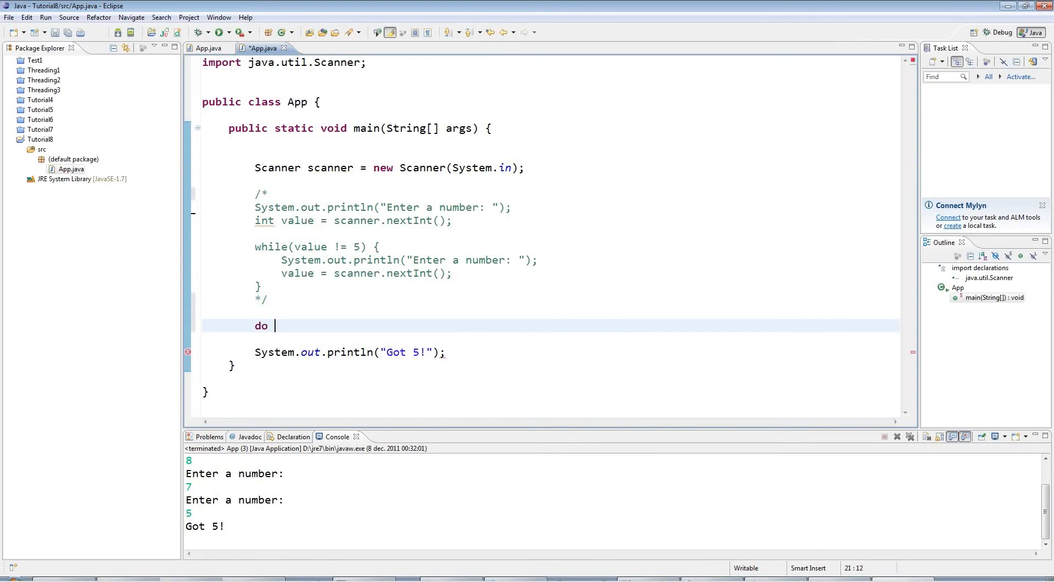
type("{")
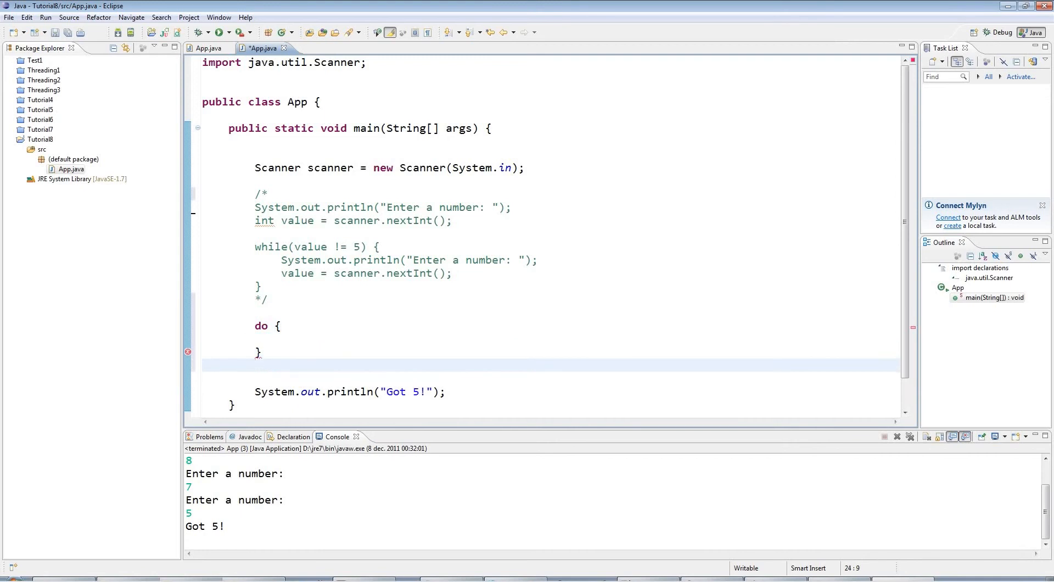
type("while")
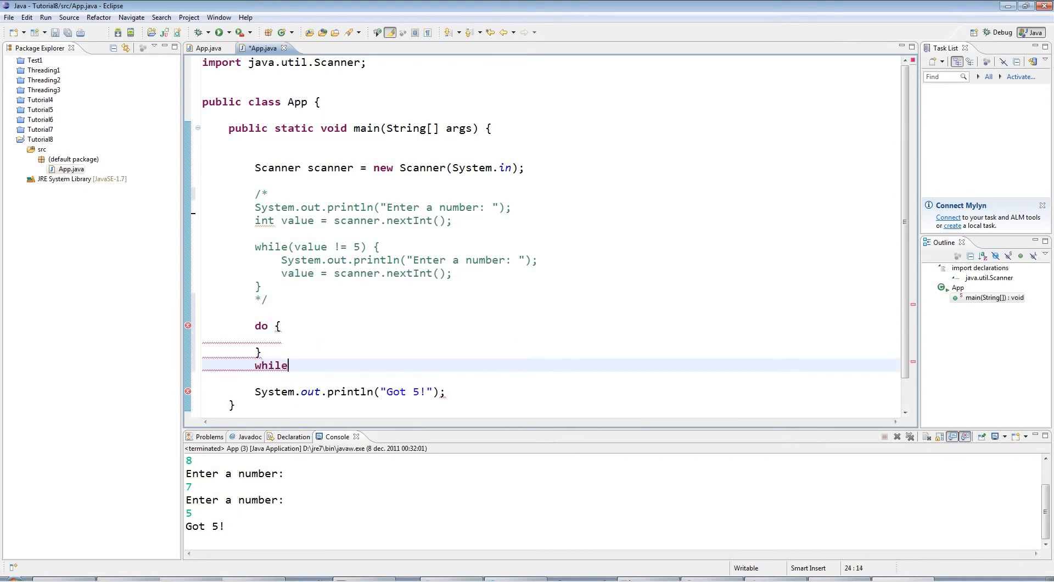
type("();")
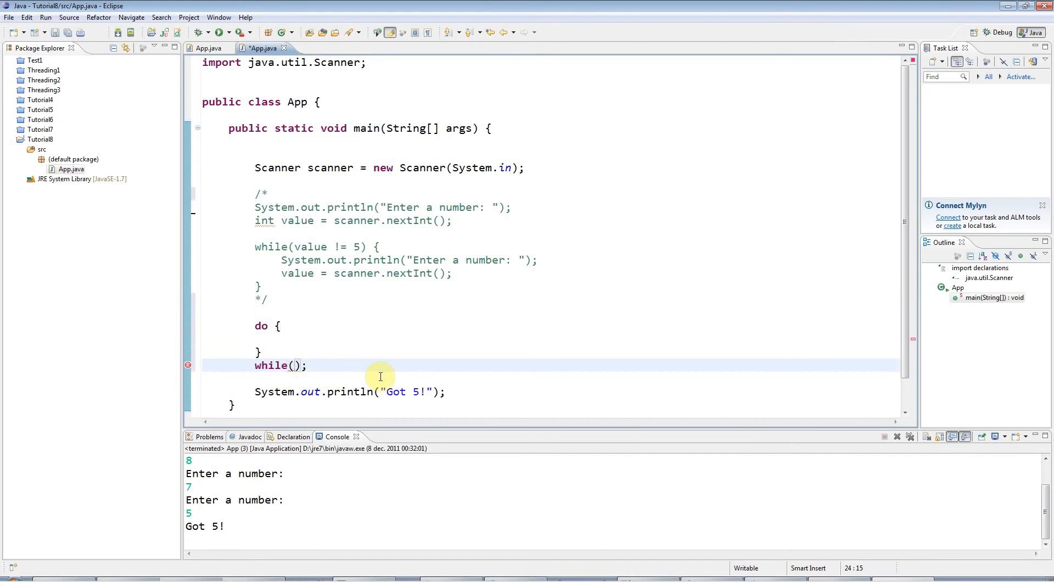
type("value !")
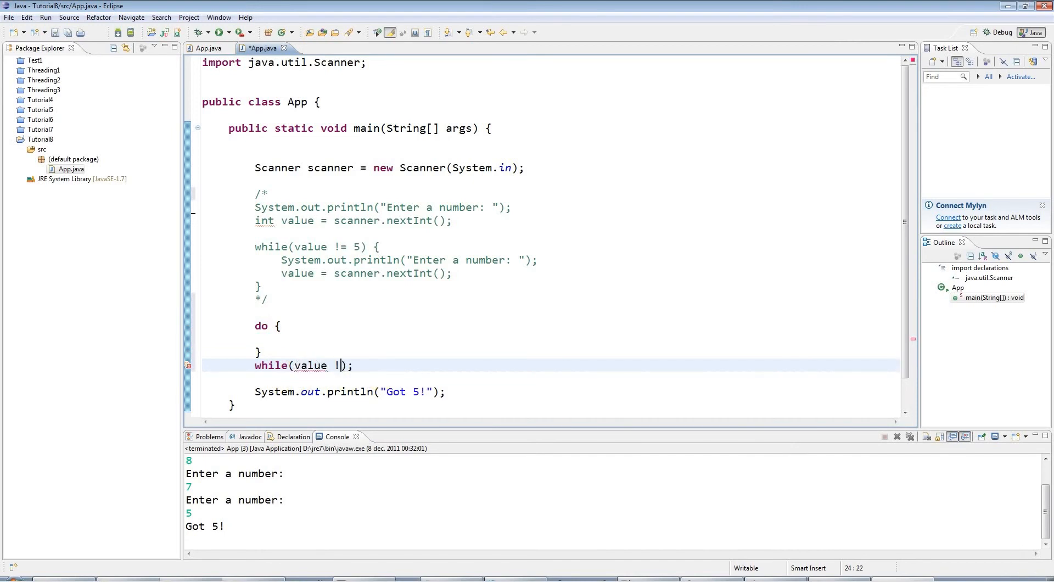
type("=")
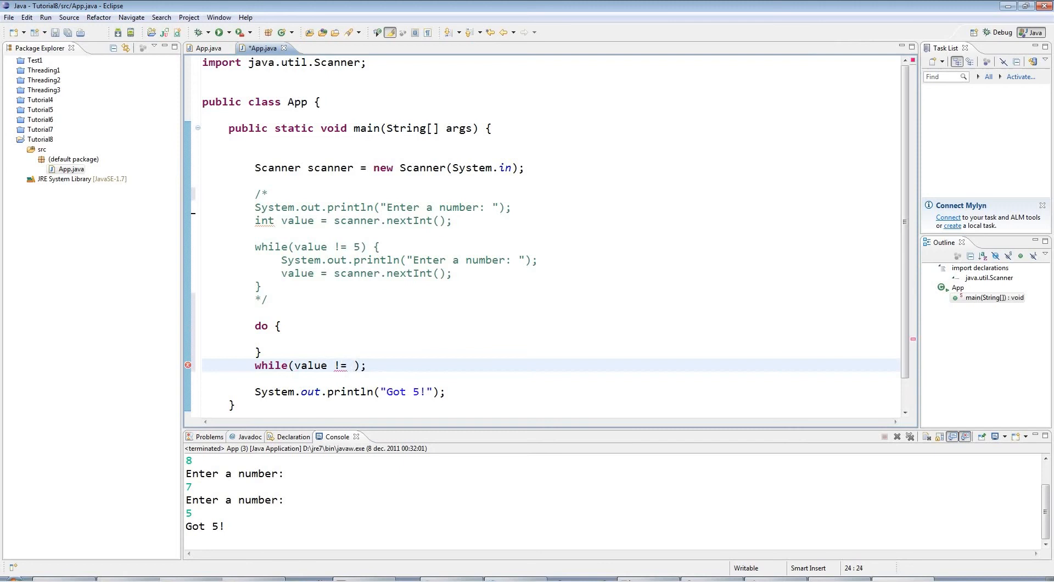
type("5")
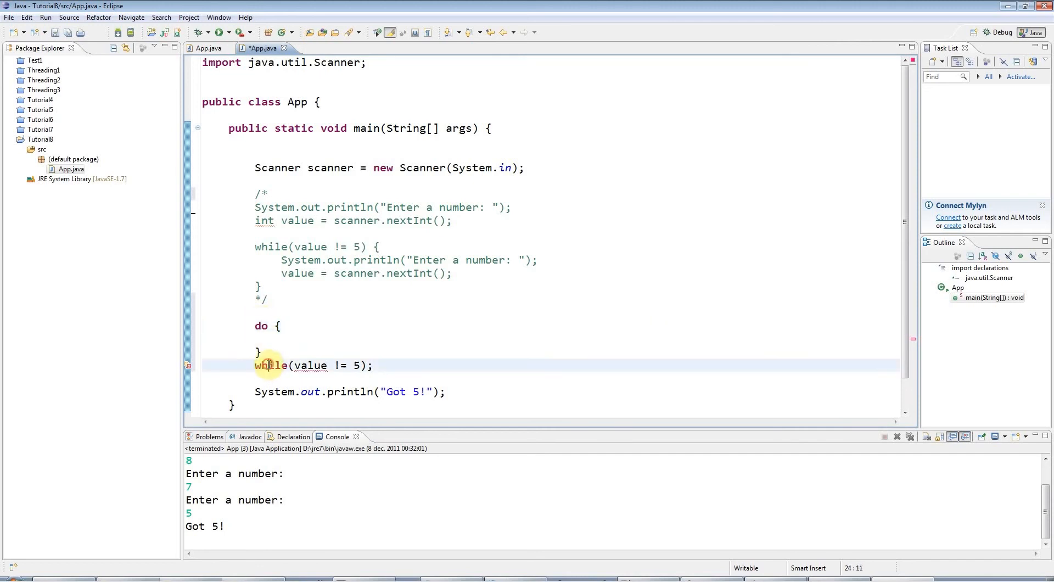
Select the do-while condition, then open a blank line inside the loop body.
double_click(271, 364)
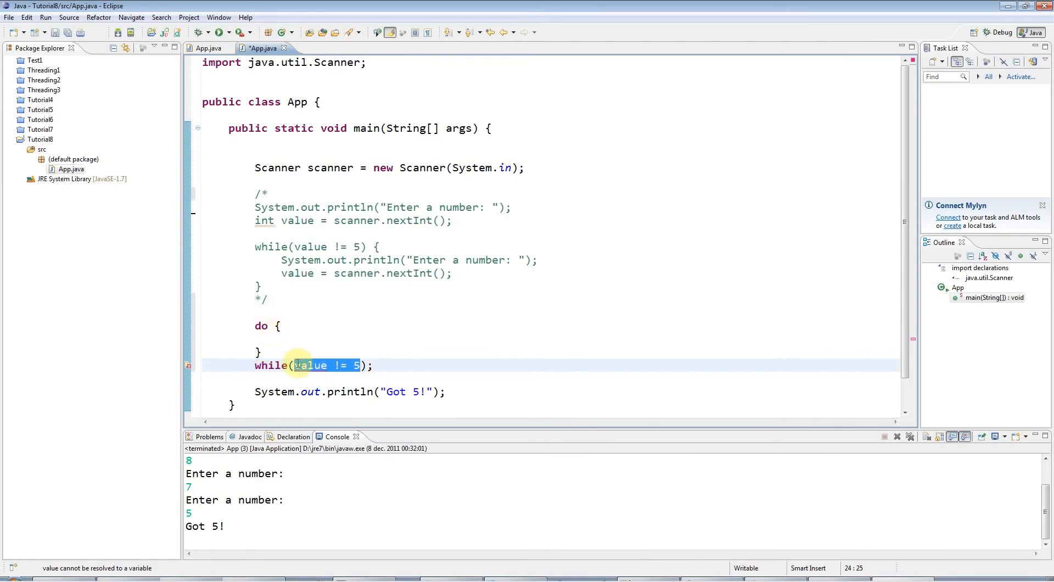
left_click(290, 377)
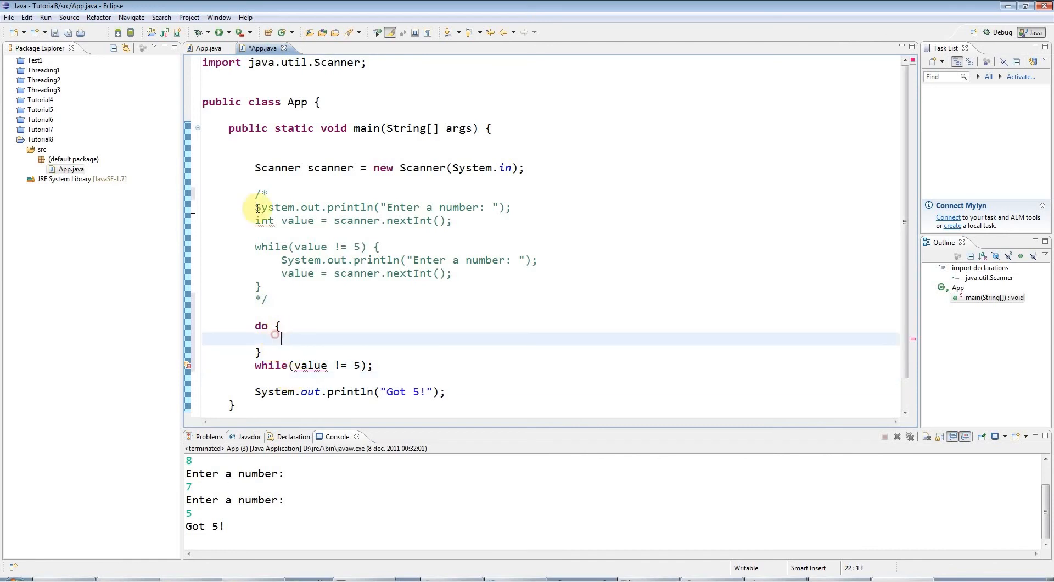
mouse_move(393, 293)
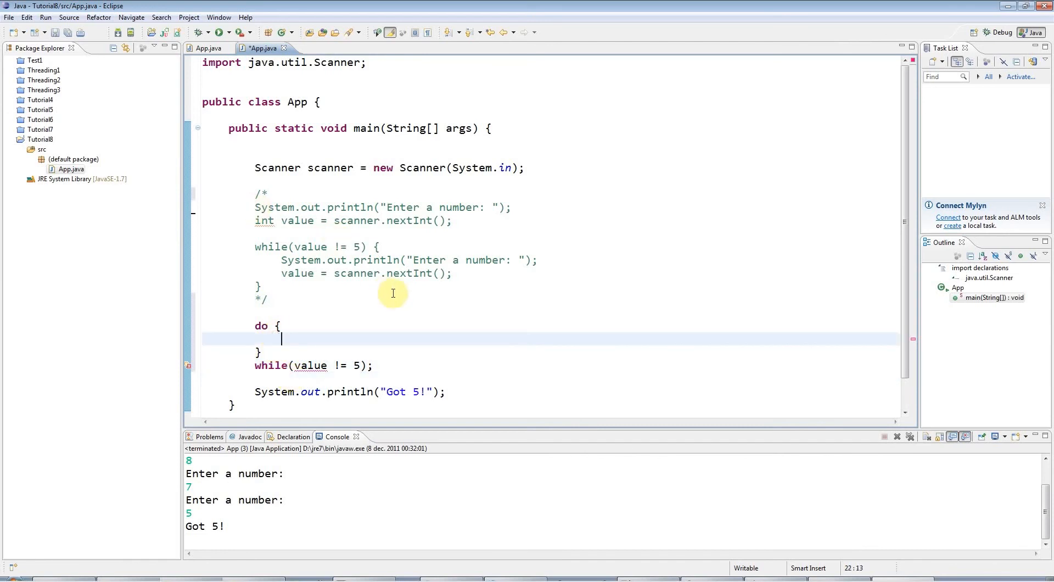
mouse_move(254, 207)
type("System.out.println(\"Enter a number: \");")
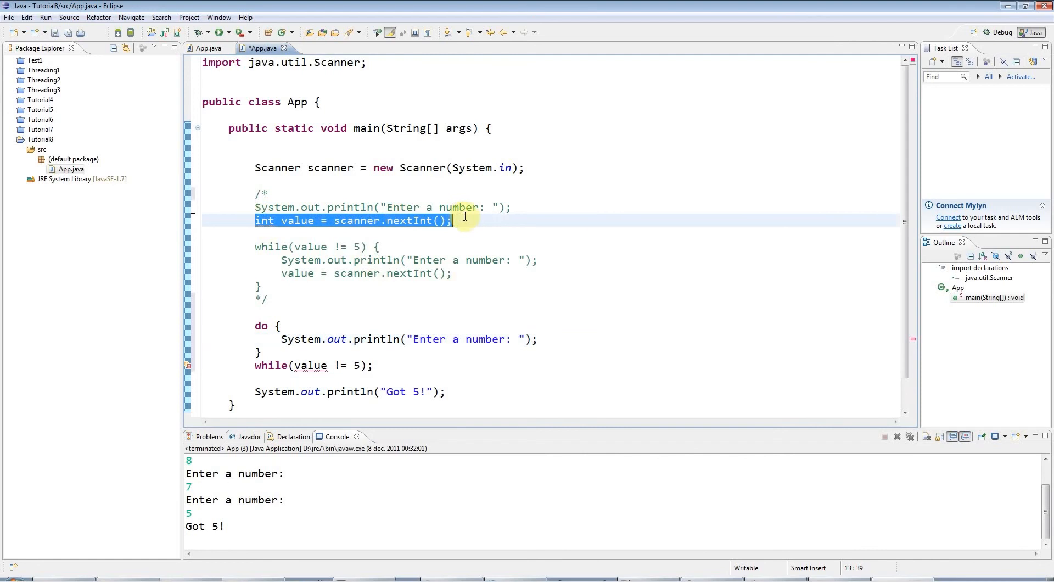
mouse_move(451, 322)
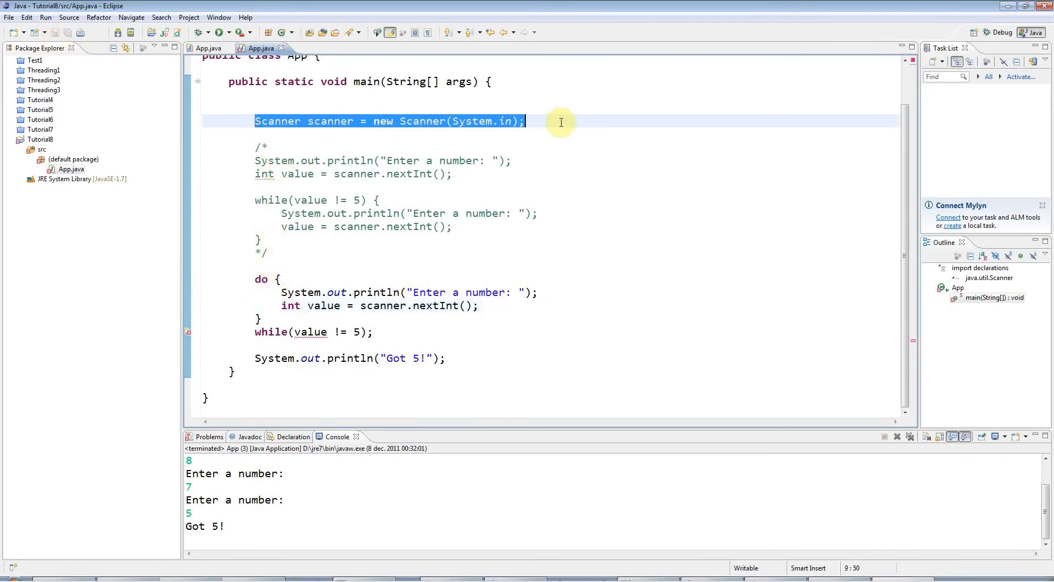
mouse_move(283, 261)
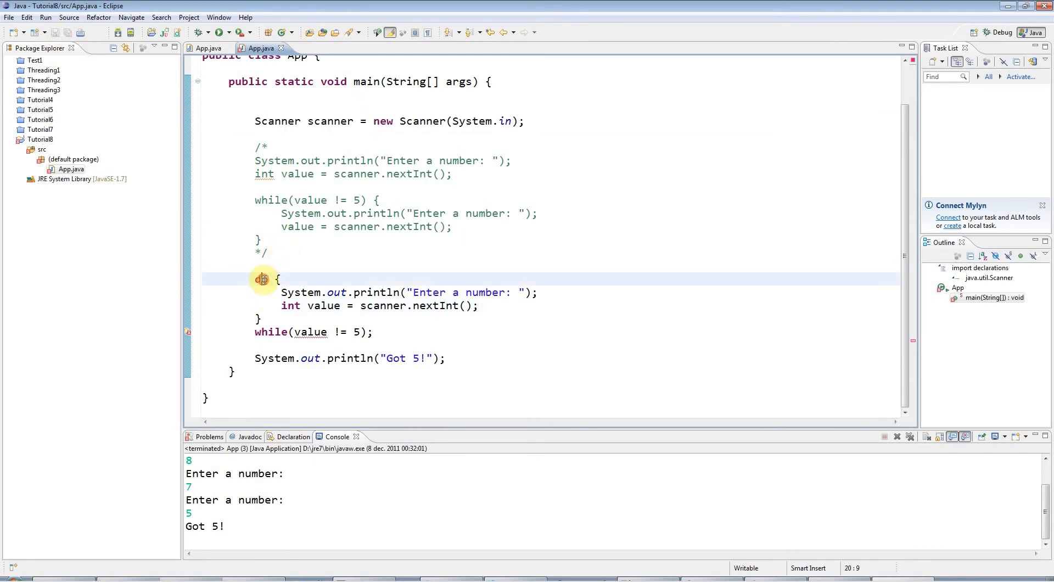
Copy the prompt and int value = scanner.nextInt(); lines into the do block and save.
triple_click(408, 292)
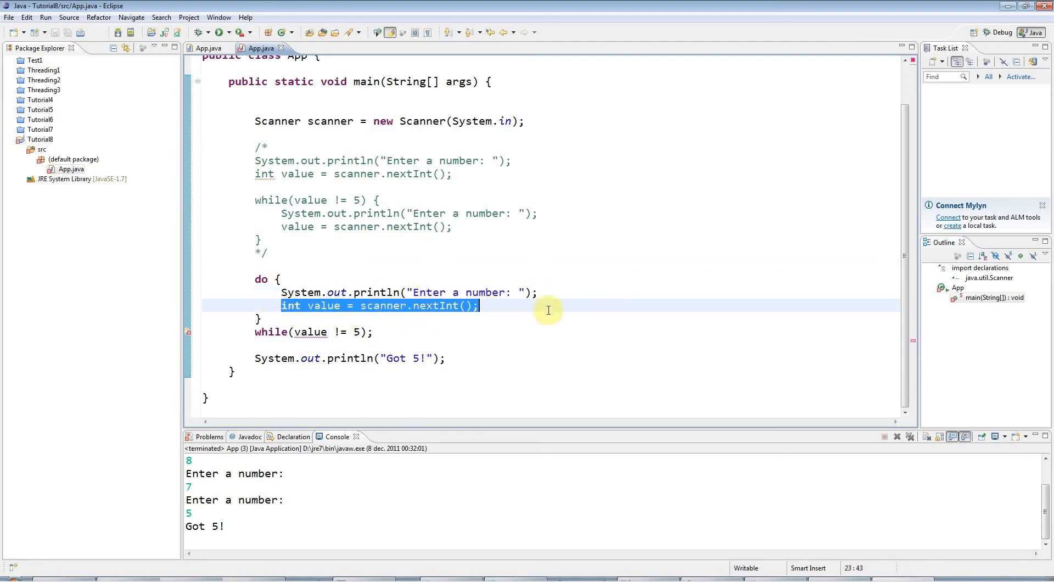
mouse_move(299, 332)
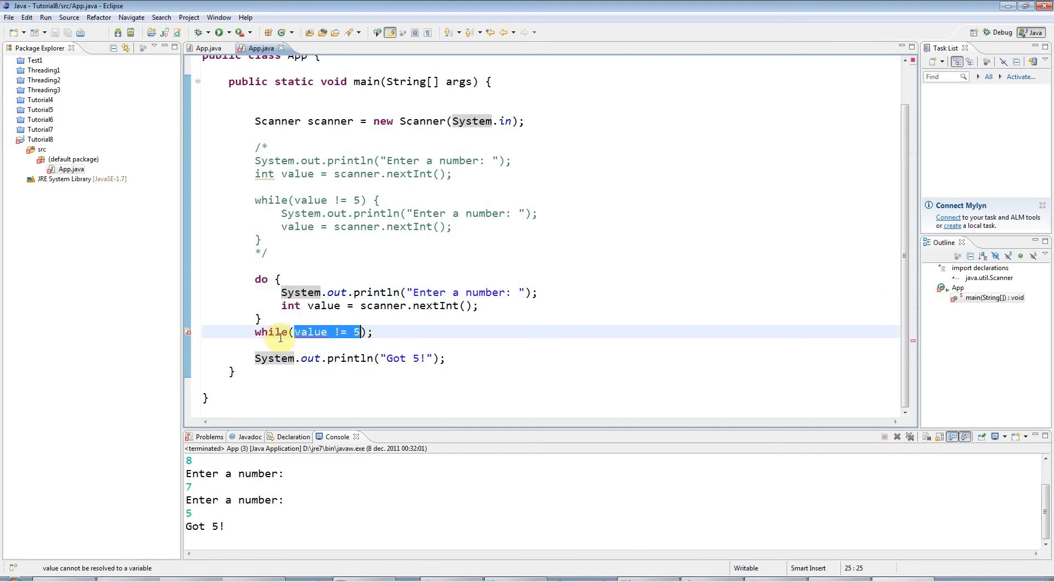
left_click(446, 358)
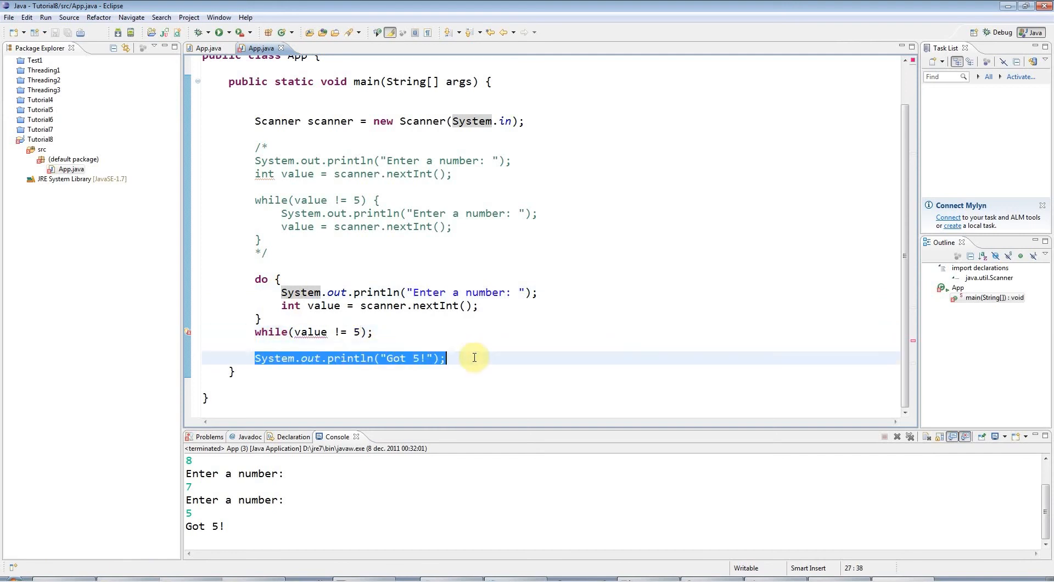
left_click(202, 337)
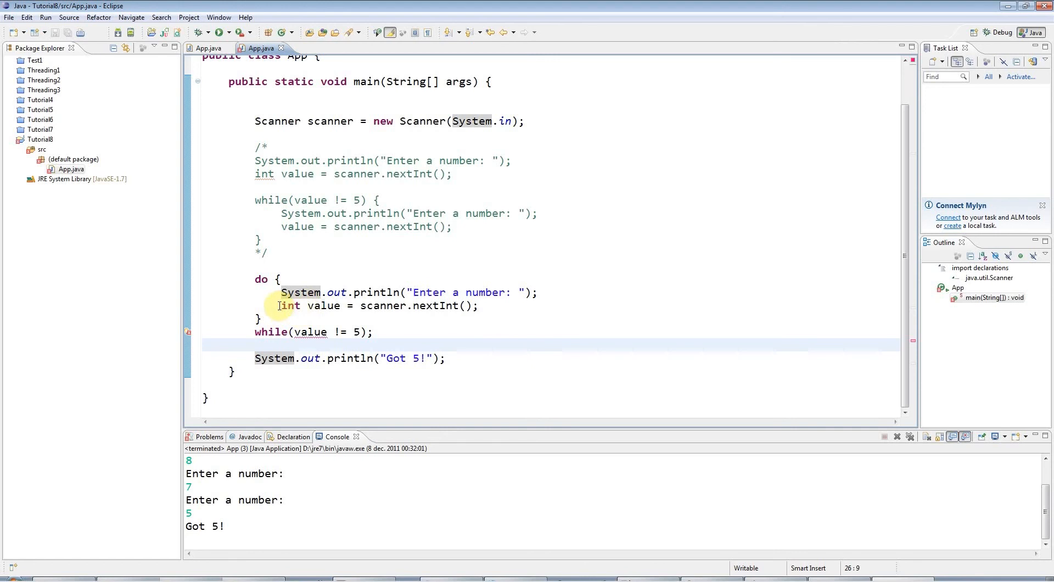
Select int value in the loop and insert a blank line after the */ line.
double_click(299, 306)
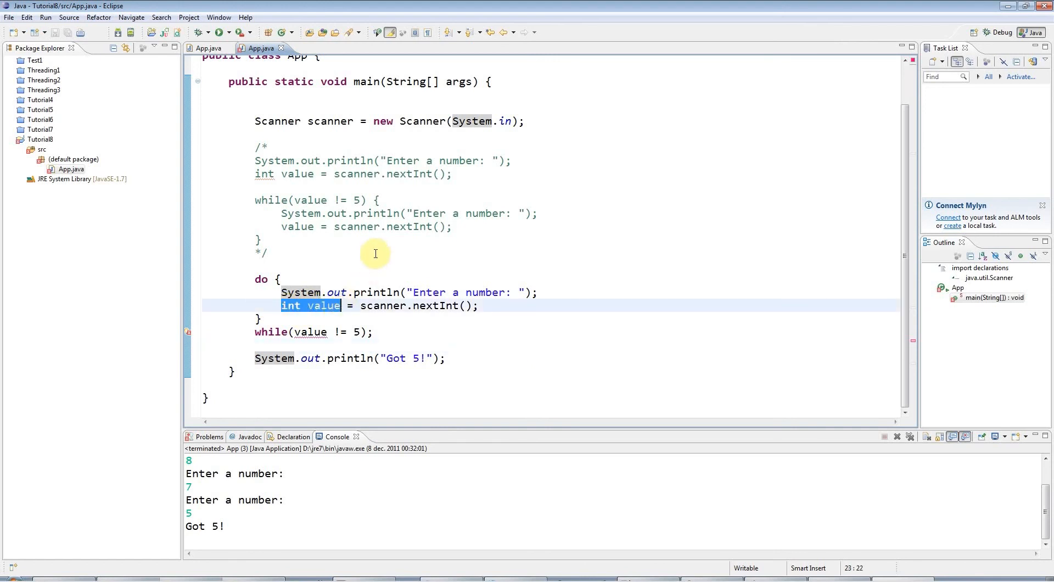
left_click(352, 306)
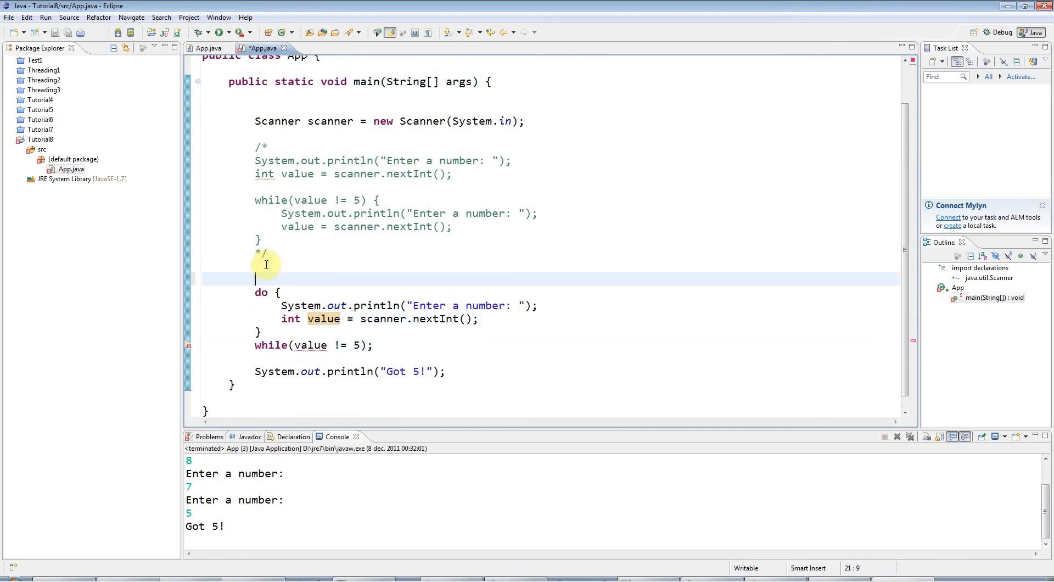
Declare int value = 0 above the do-while and remove int inside the loop so it only reassigns.
type("int value =")
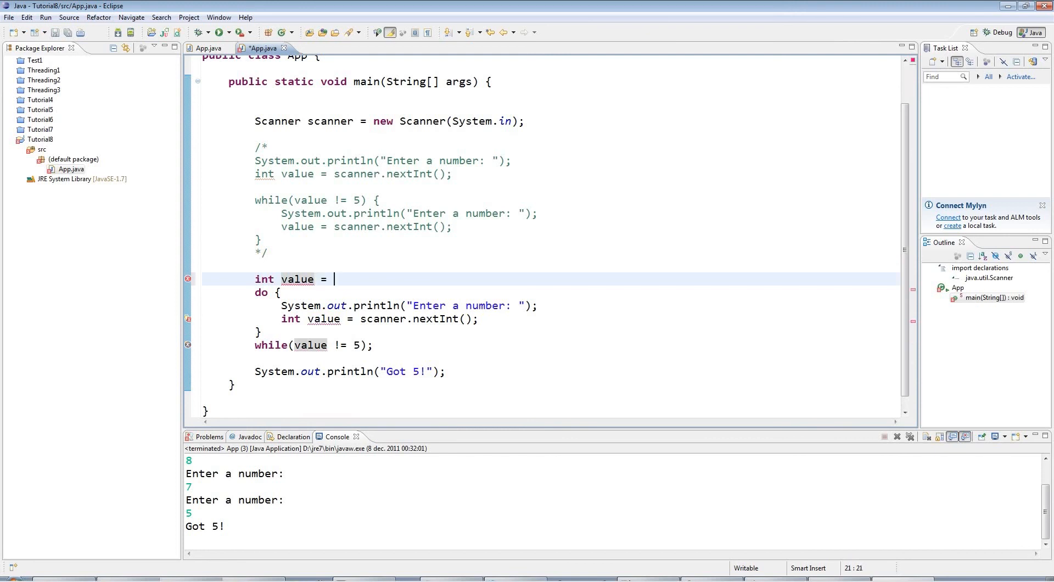
type("0;")
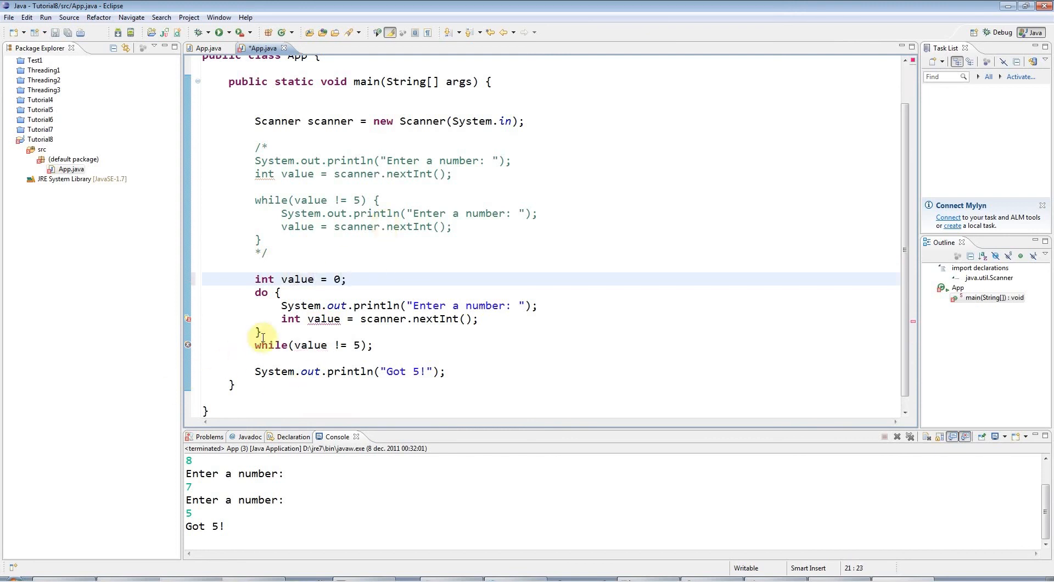
double_click(290, 318)
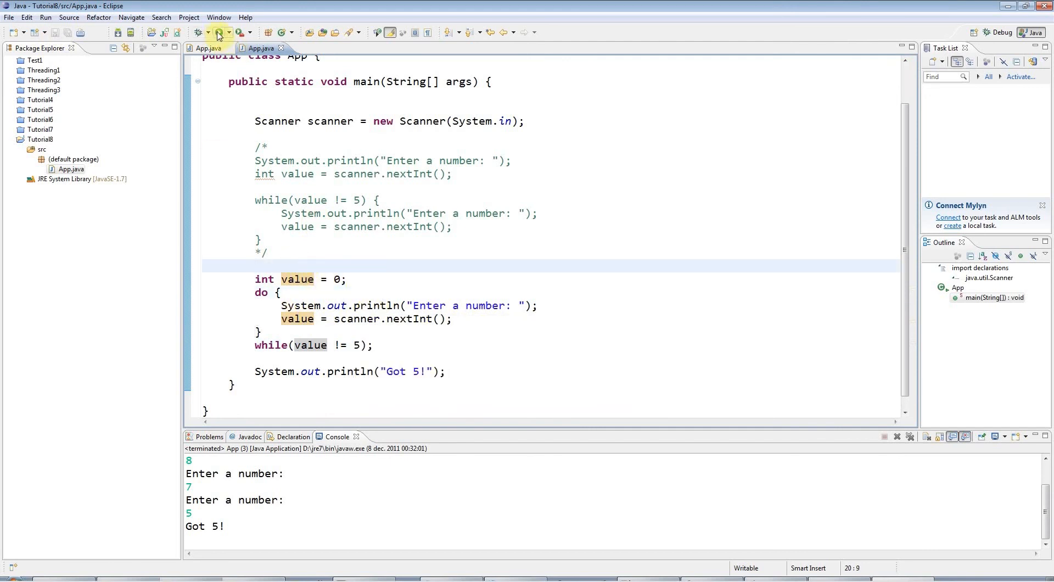
Run the program and enter 3 then 7, each followed by another Enter a number: prompt.
left_click(217, 32)
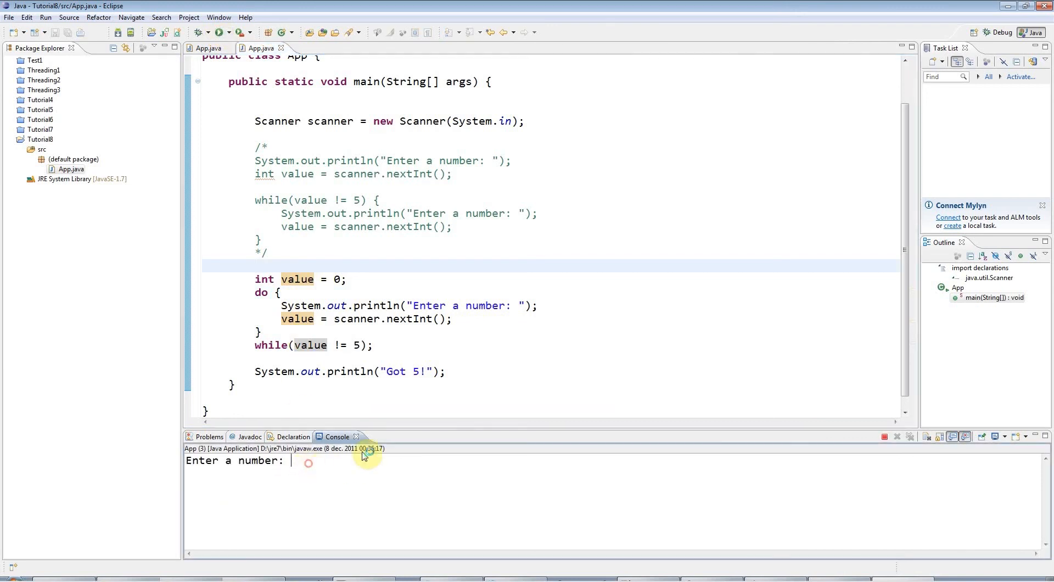
type("3")
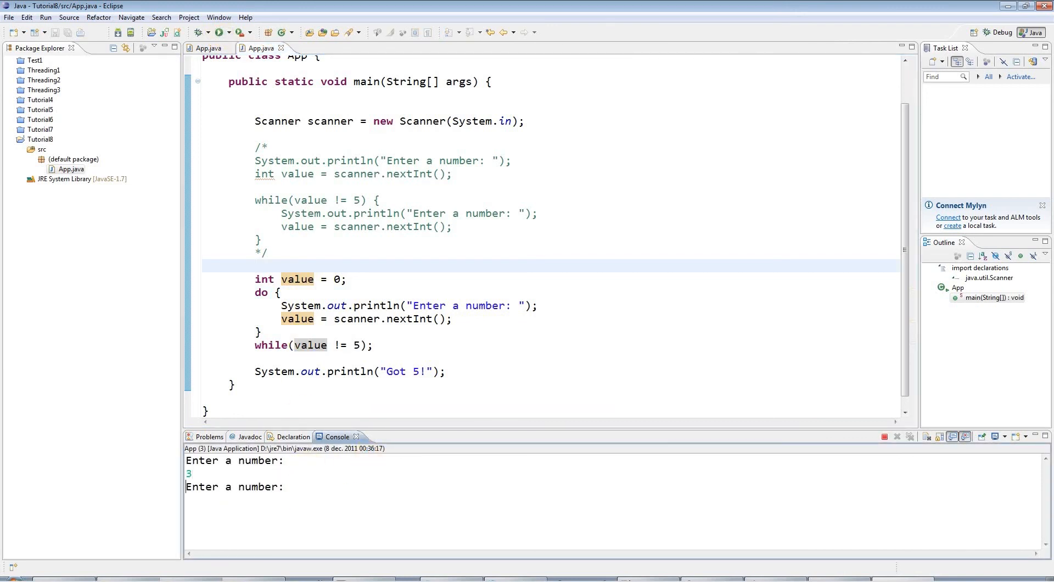
type("7")
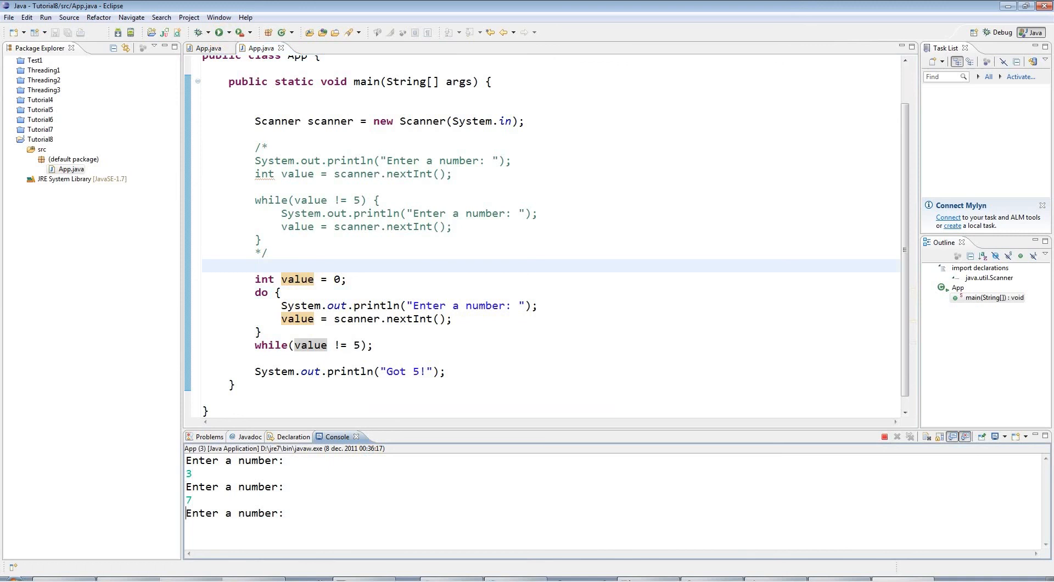